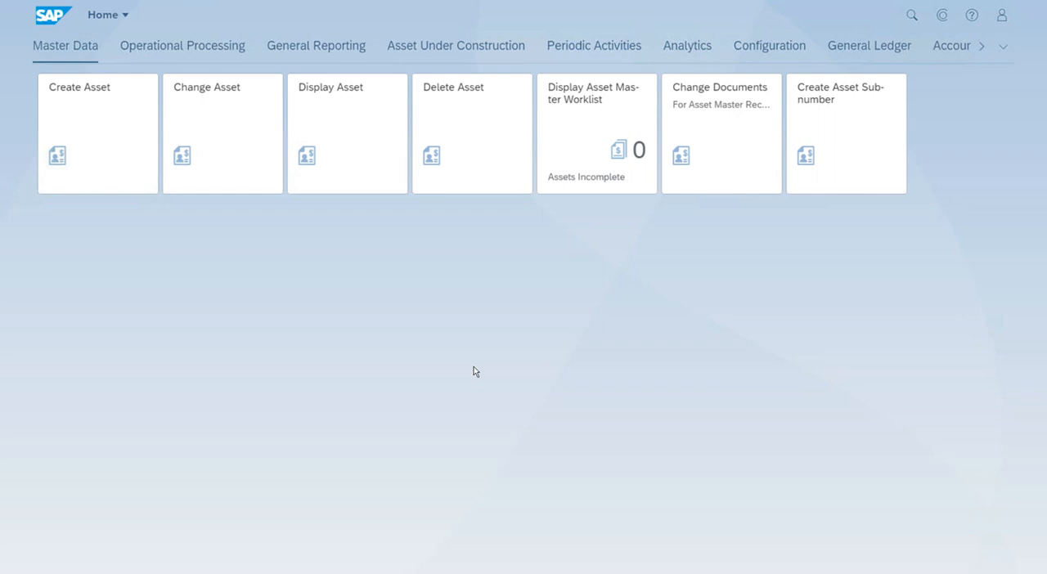
mouse_move(468, 380)
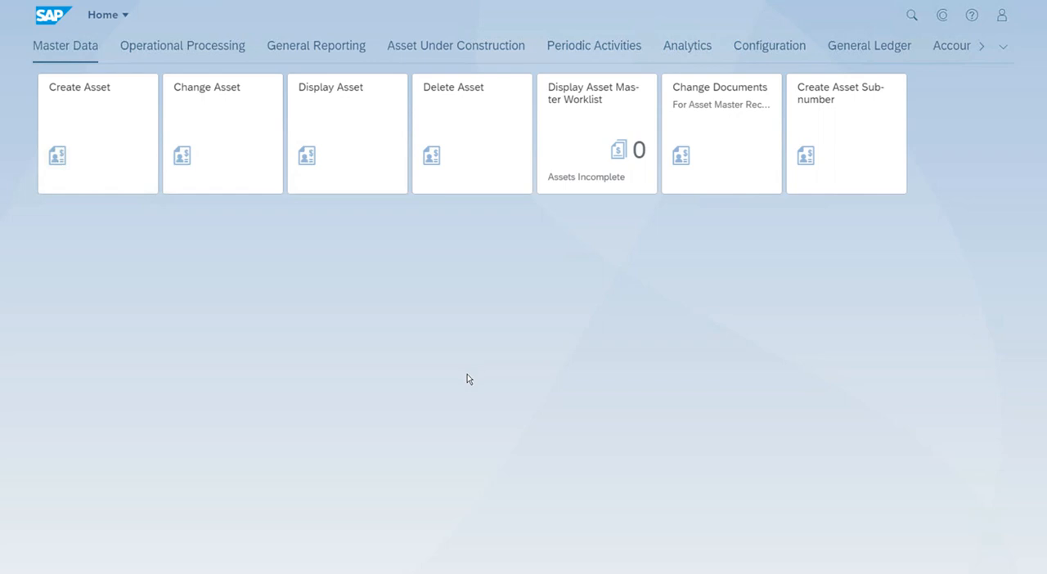
mouse_move(193, 46)
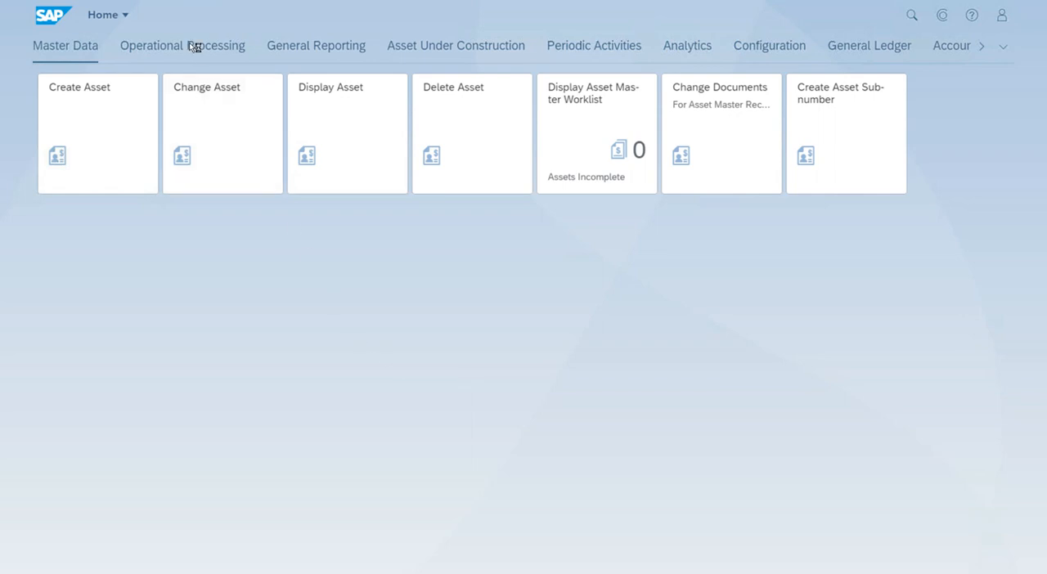
Launch Post Retirement (Integrated AR) With Customer from the Operational Processing group.
click(181, 44)
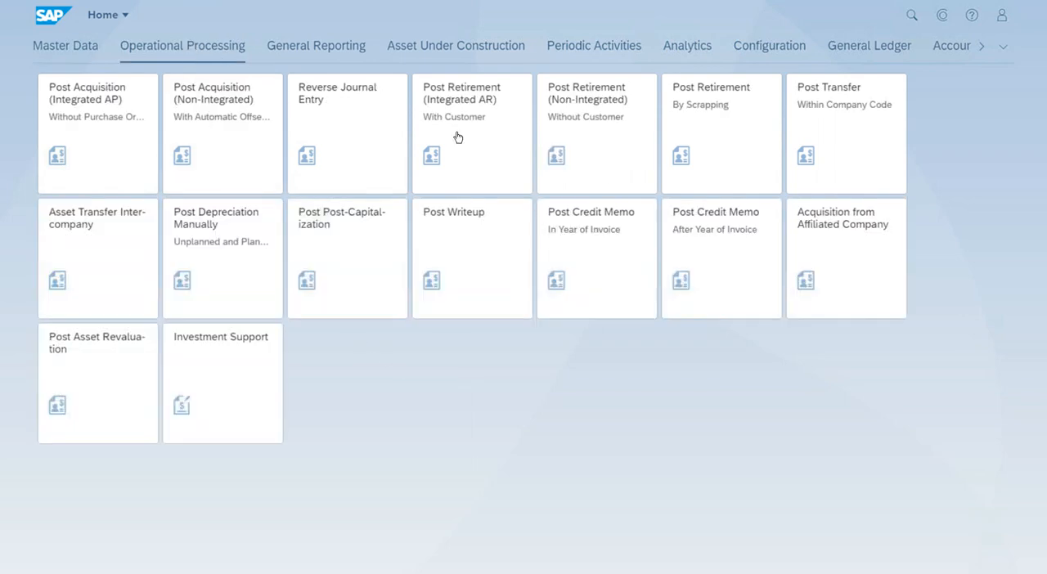
mouse_move(481, 139)
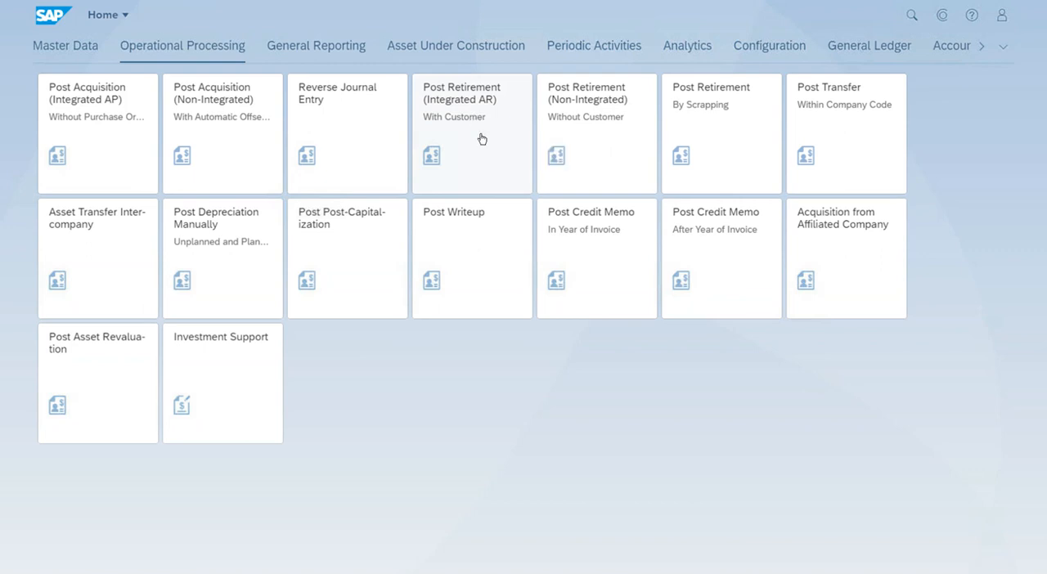
mouse_move(480, 147)
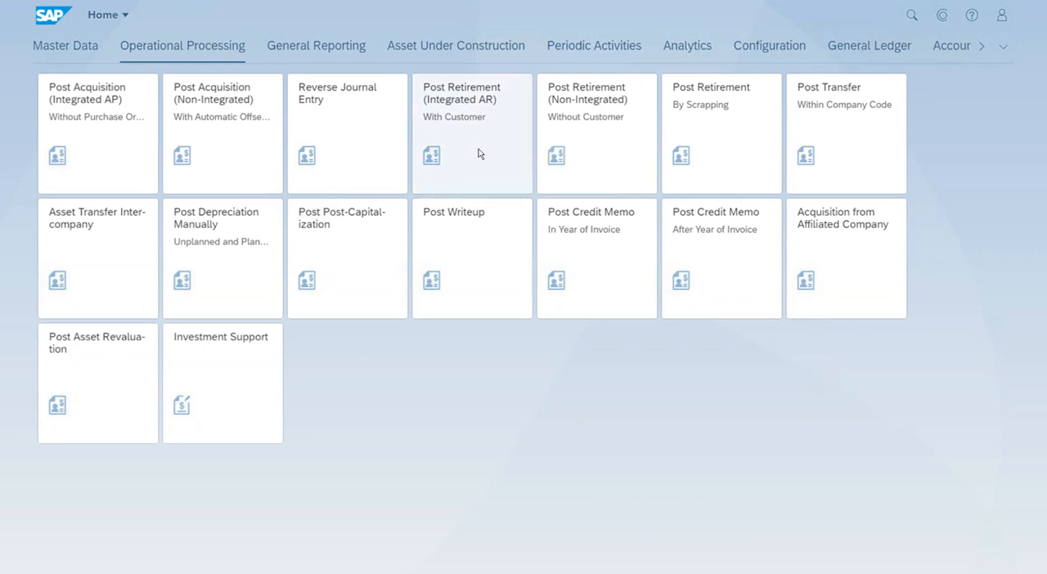
click(471, 123)
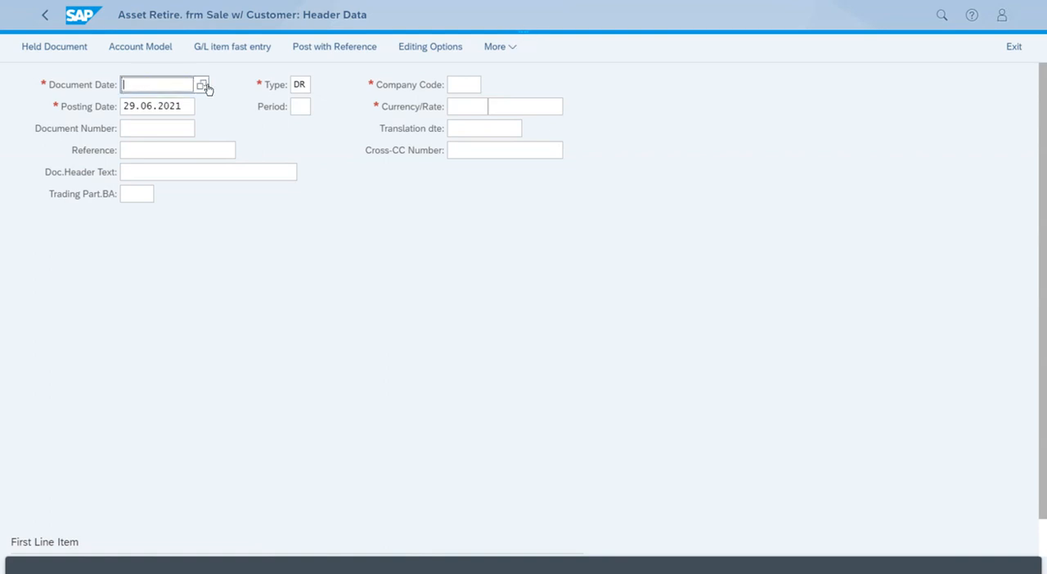
Set document date and posting date to 01.07.2021 via the calendar.
click(203, 83)
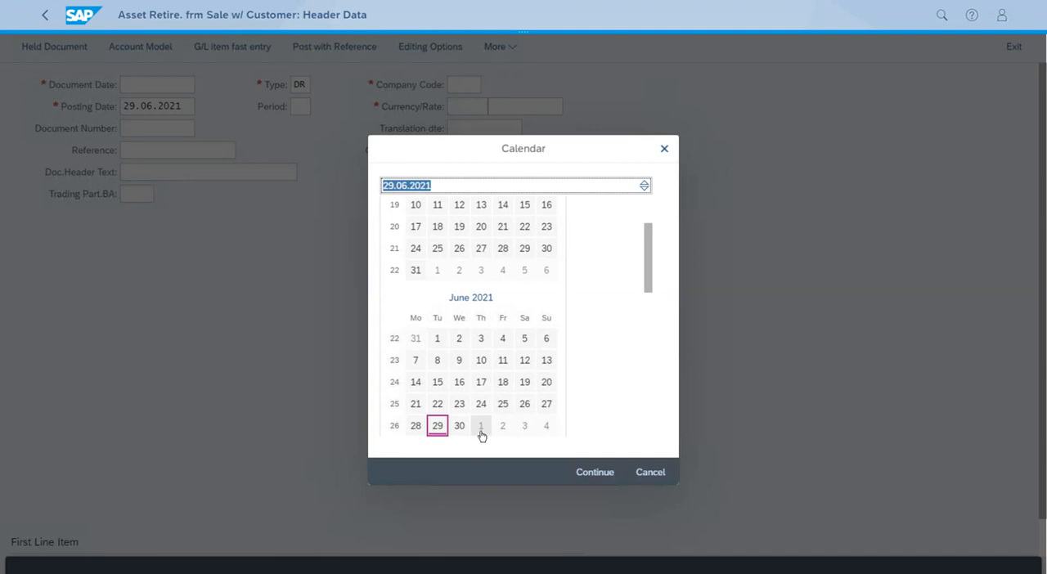
click(481, 426)
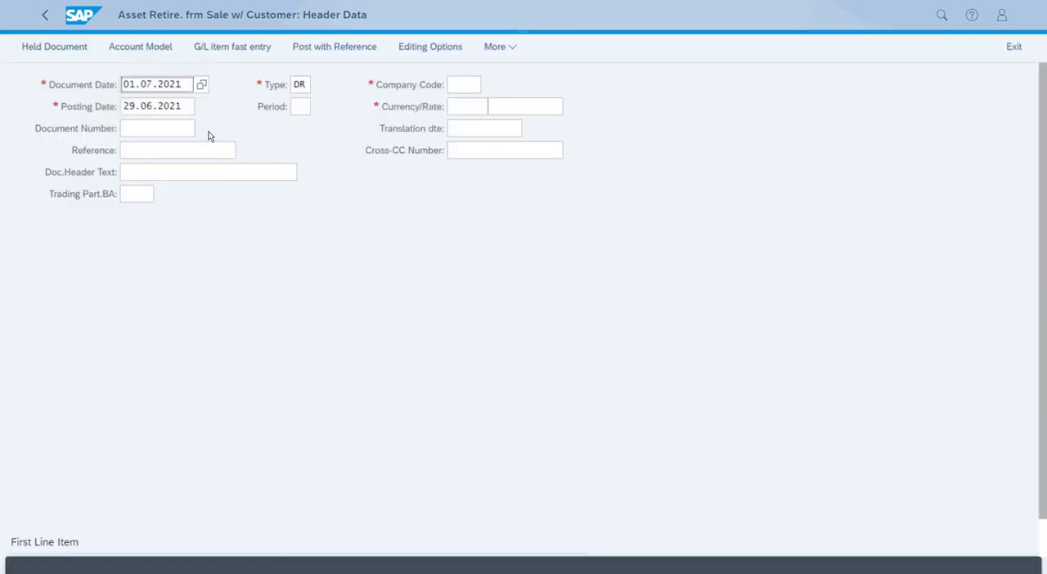
click(156, 105)
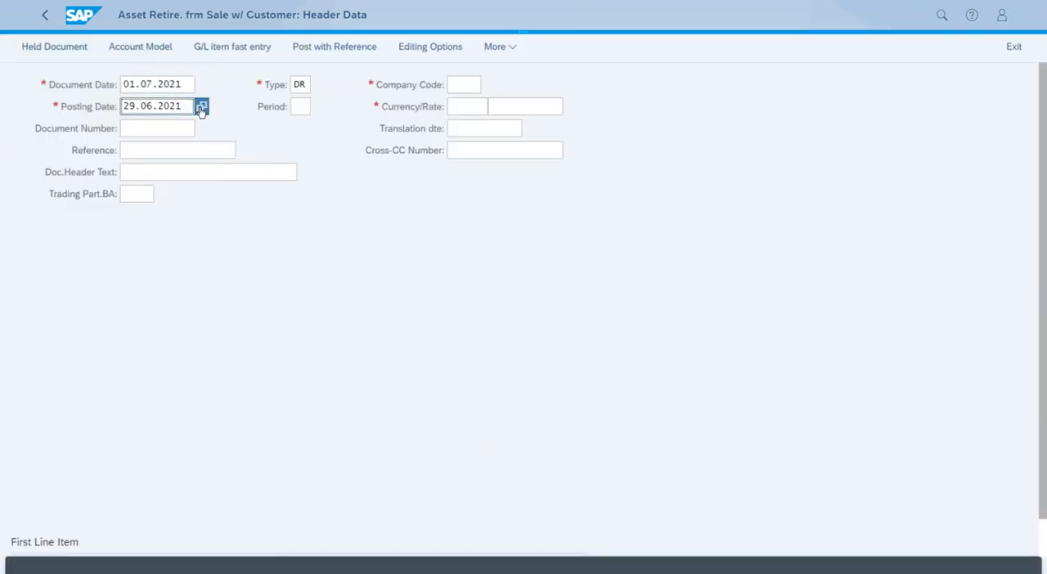
click(200, 105)
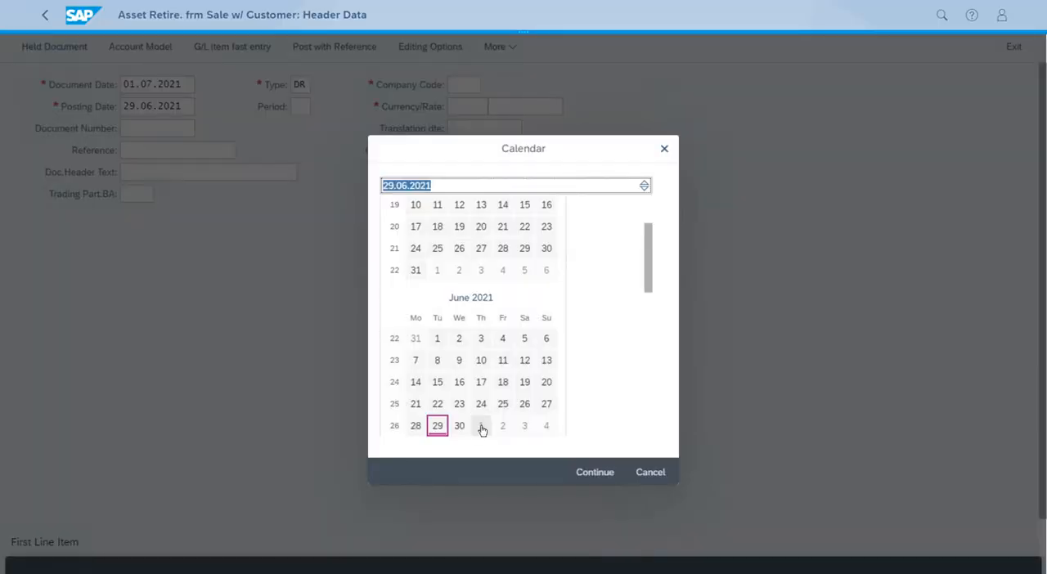
click(481, 426)
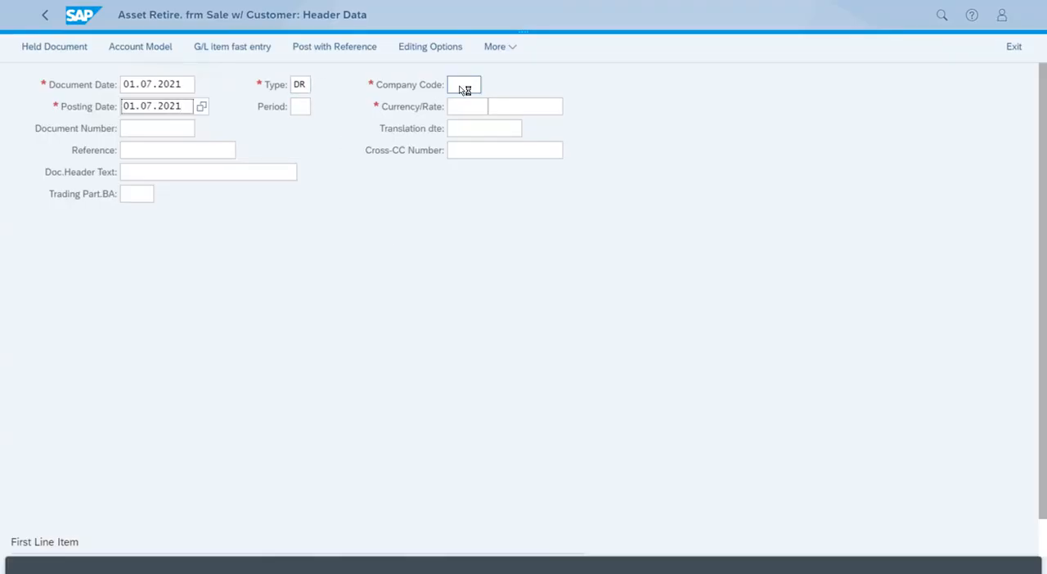
Enter company code TA15 and currency EUR in the header.
text(TA15)
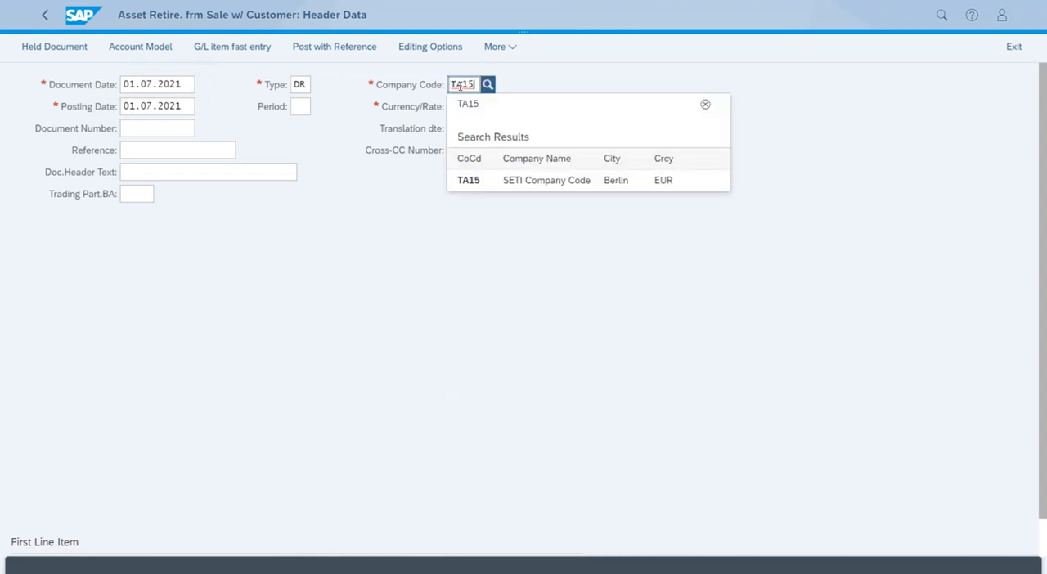
click(468, 180)
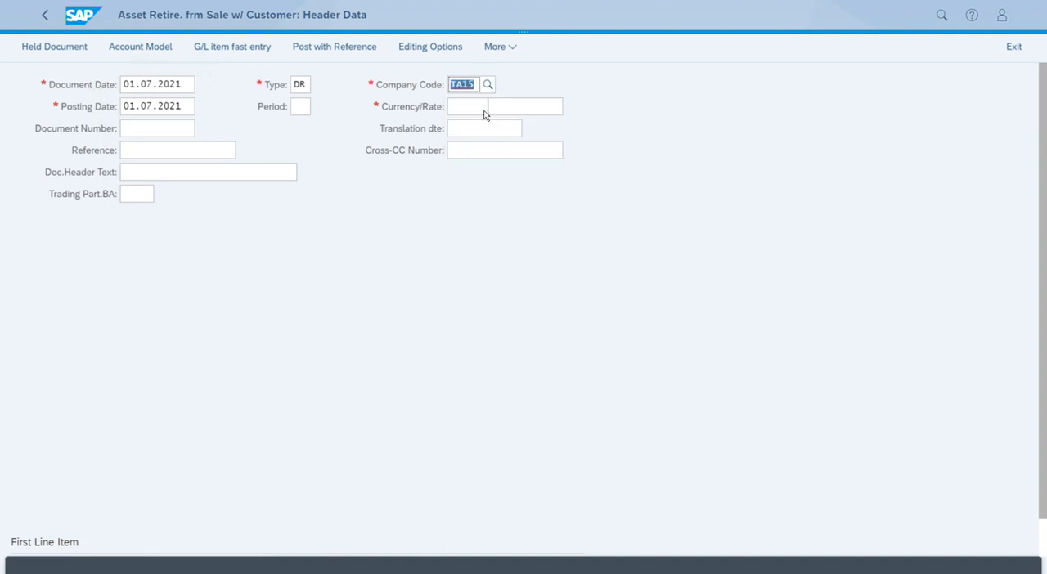
click(475, 107)
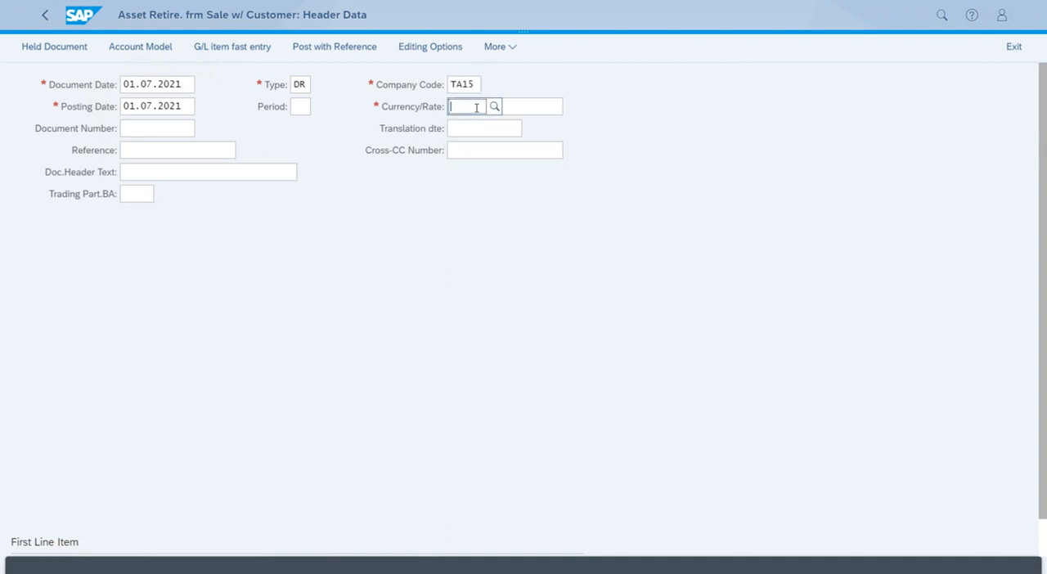
text(EUR)
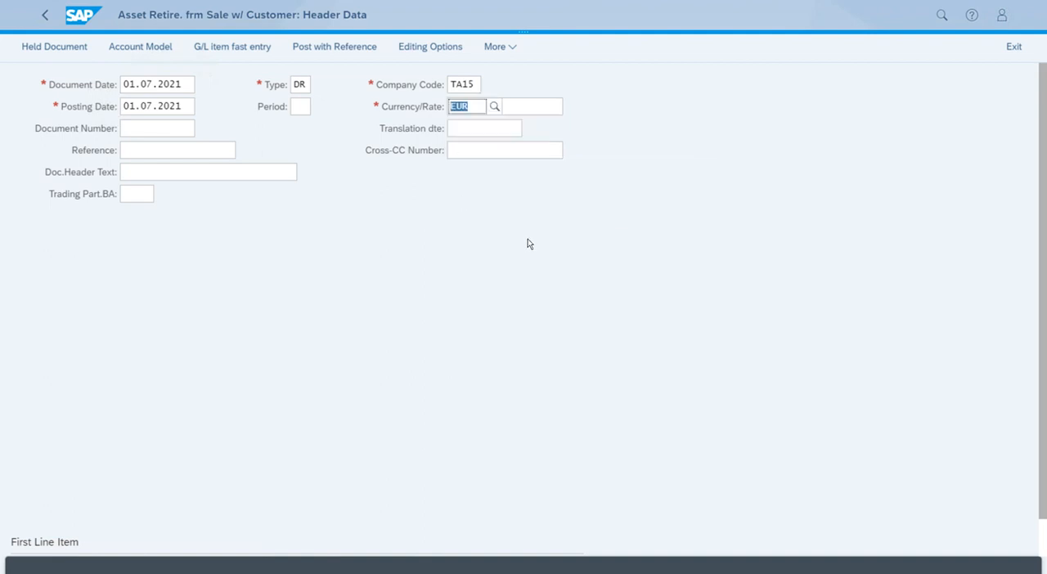
Enter customer account T-AC15 for the first line item with posting key 01.
scroll(down, 3)
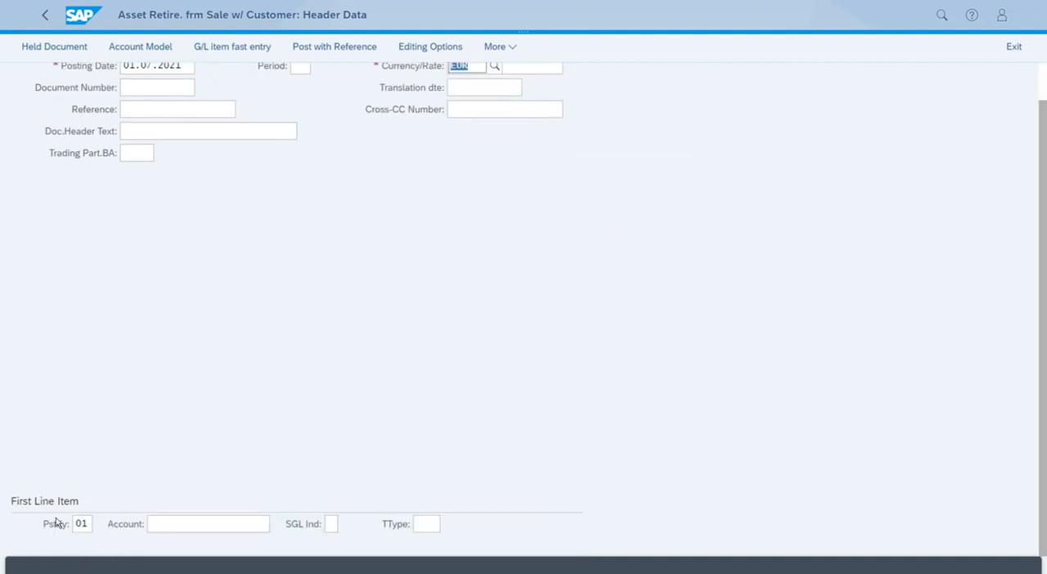
click(205, 524)
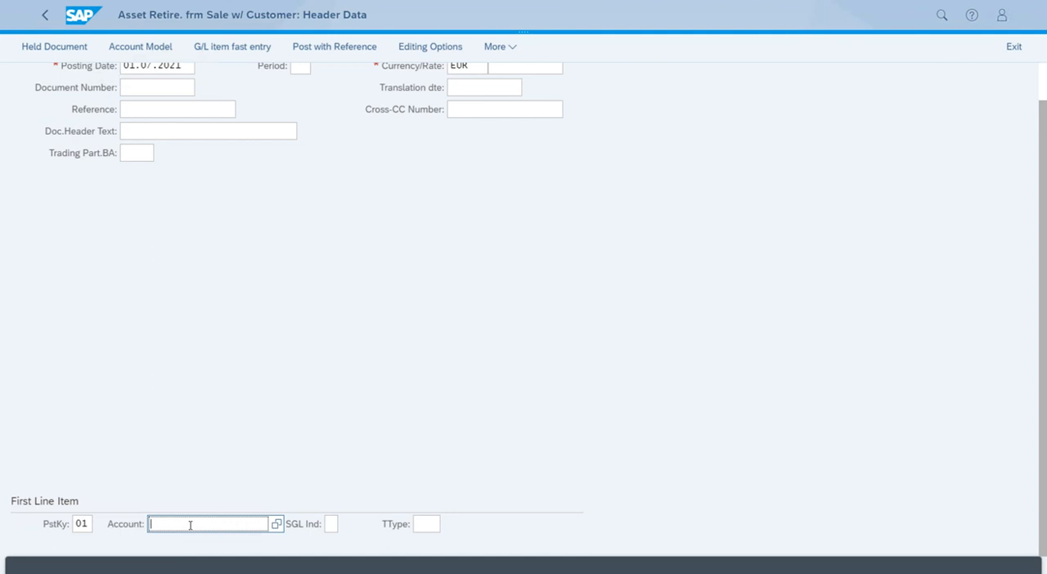
mouse_move(130, 511)
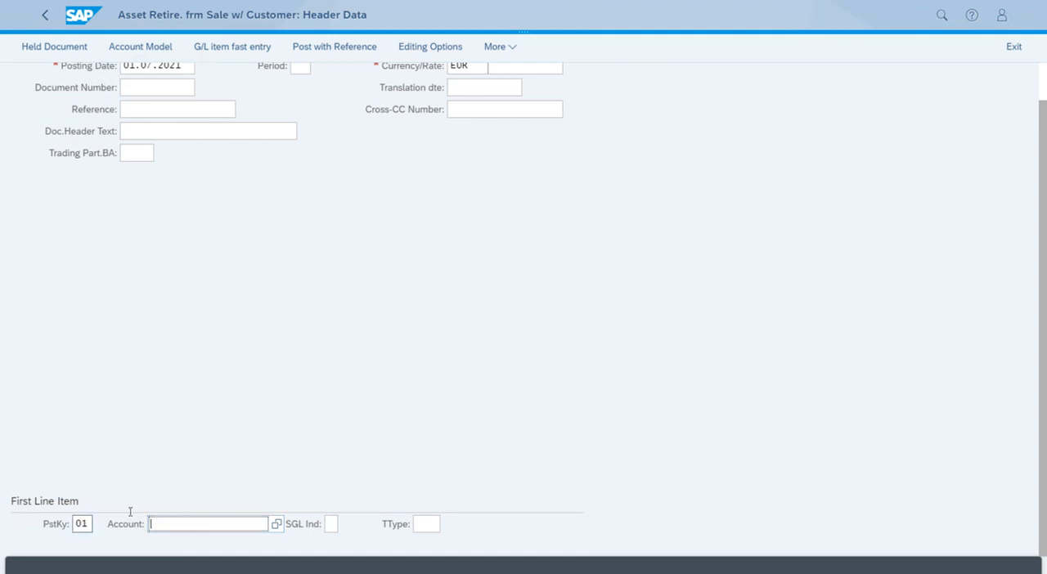
text(T)
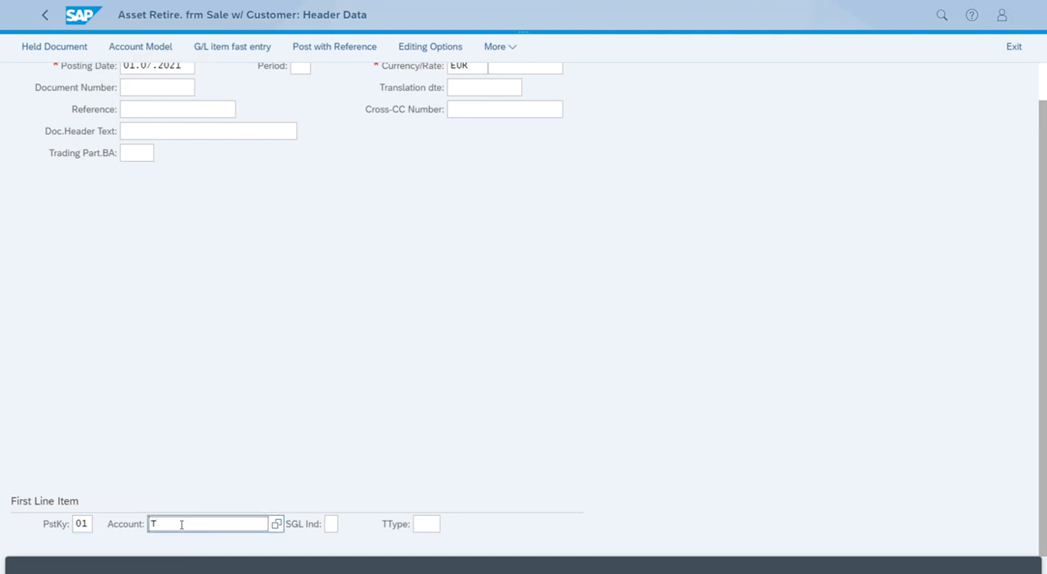
text(-AC)
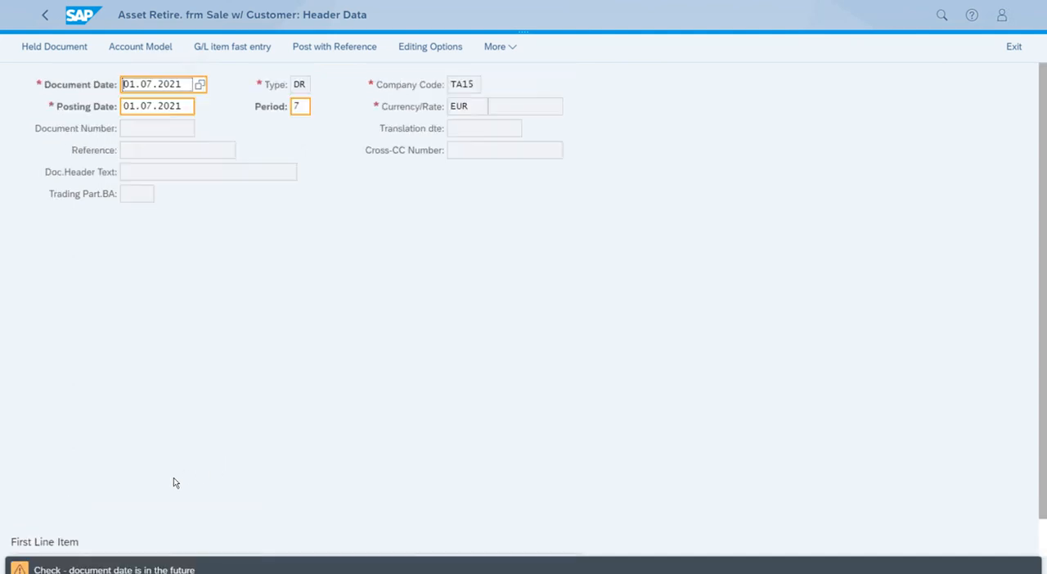
mouse_move(259, 299)
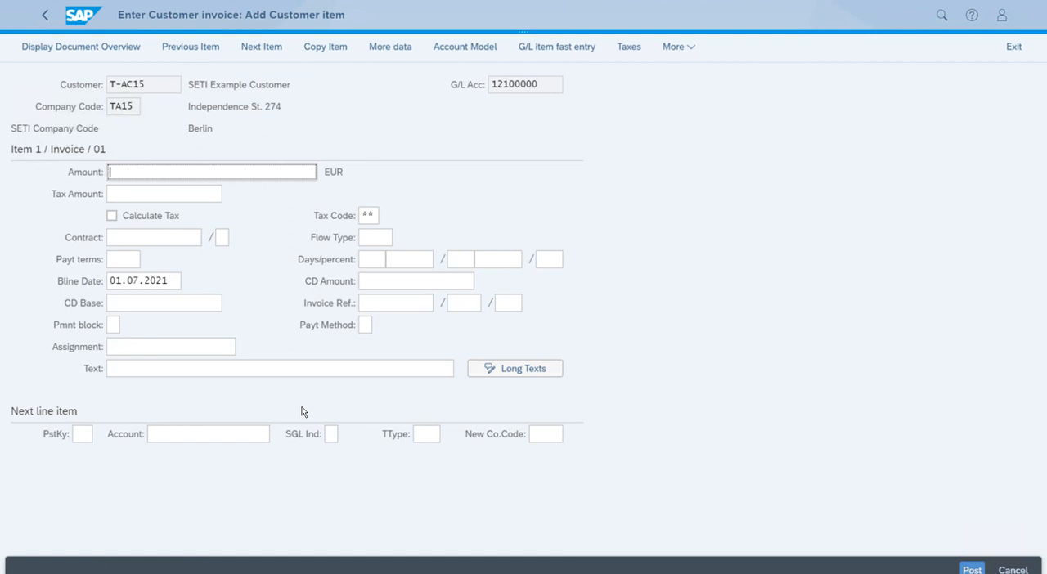
Enter amount 11000 on the customer item and switch on Calculate Tax.
text(11000)
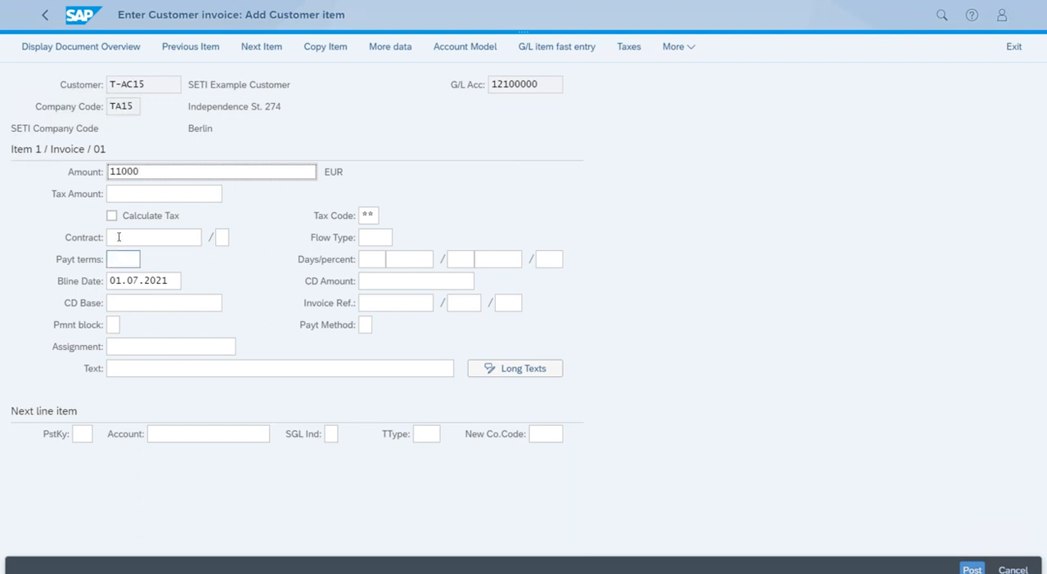
click(112, 216)
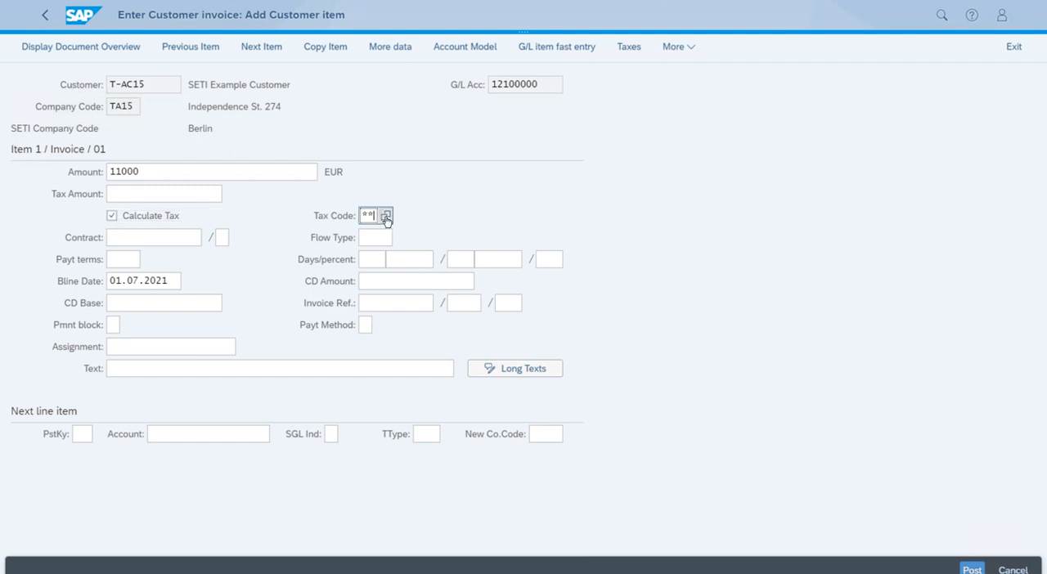
Assign tax code 1O, 10 % Output Tax (Training), to the customer item.
click(386, 216)
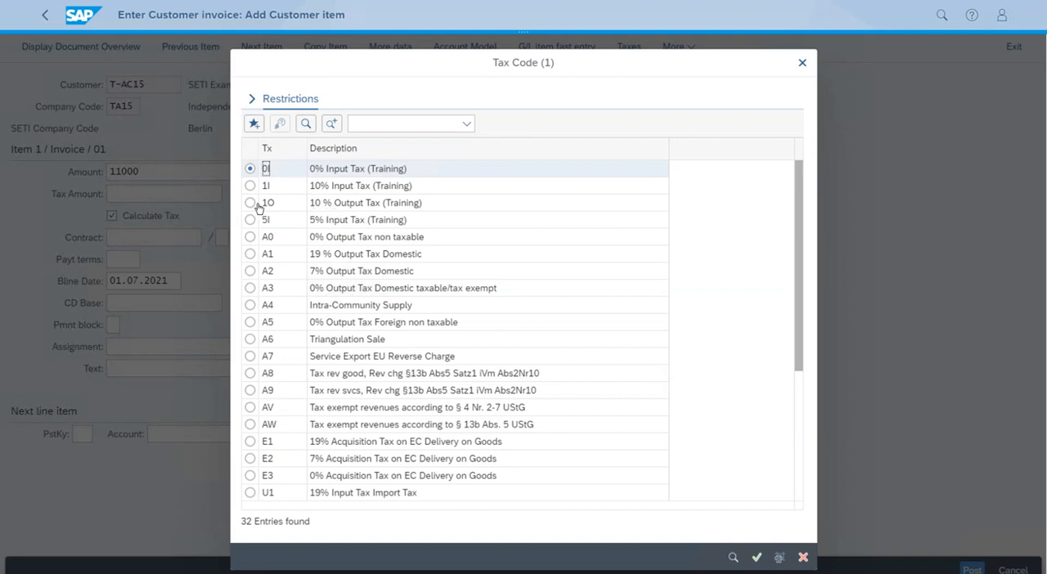
click(249, 203)
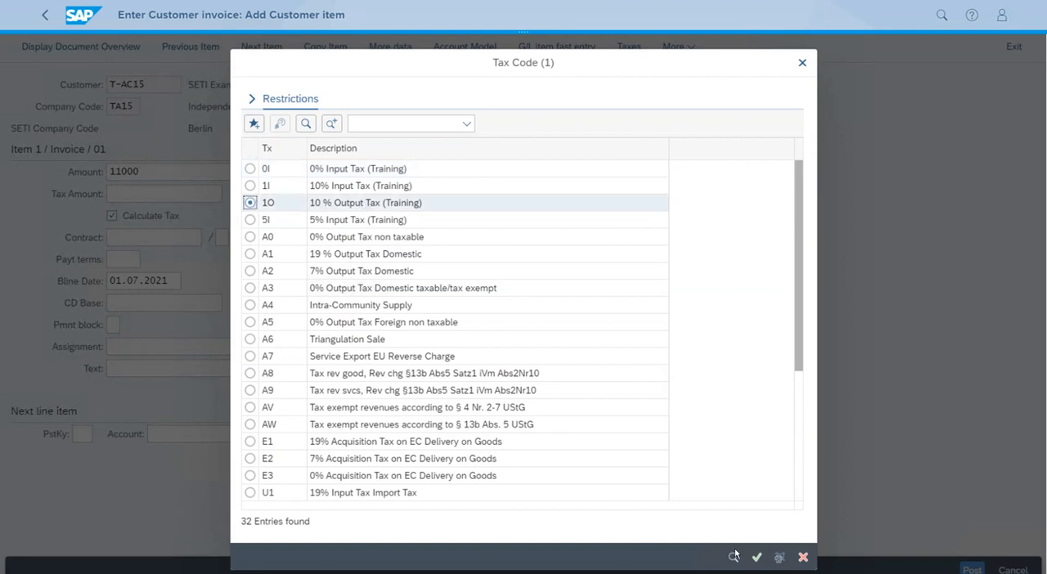
click(763, 557)
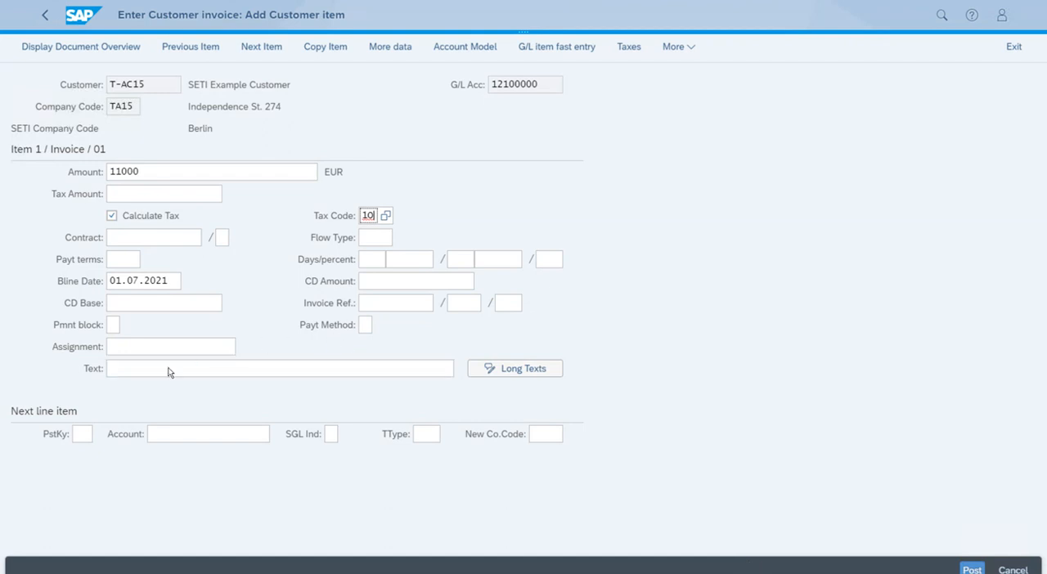
mouse_move(180, 318)
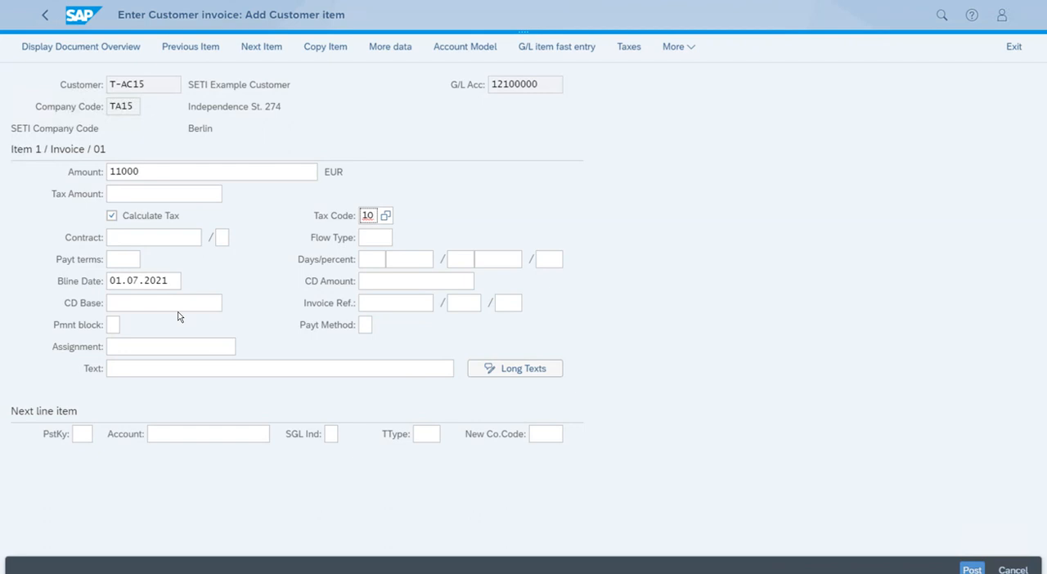
Set the next line item to posting key 50 with revenue account 70020000.
click(82, 435)
text(50)
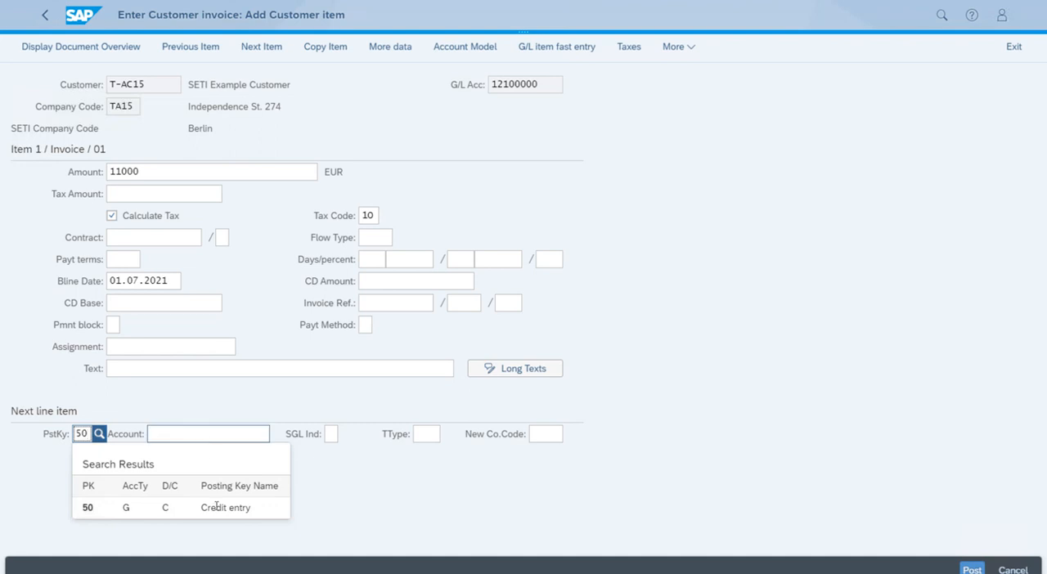
click(89, 507)
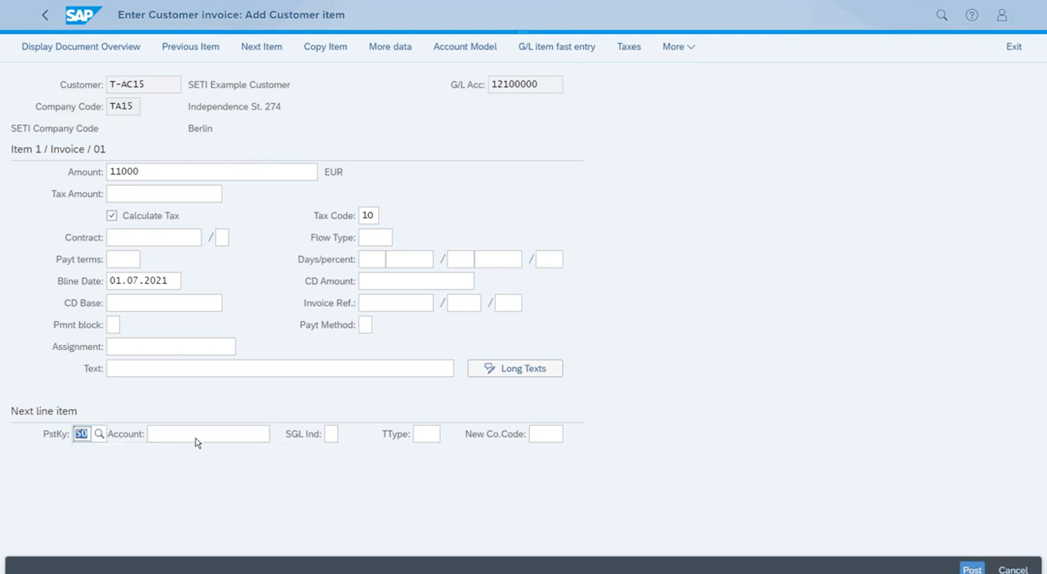
click(207, 436)
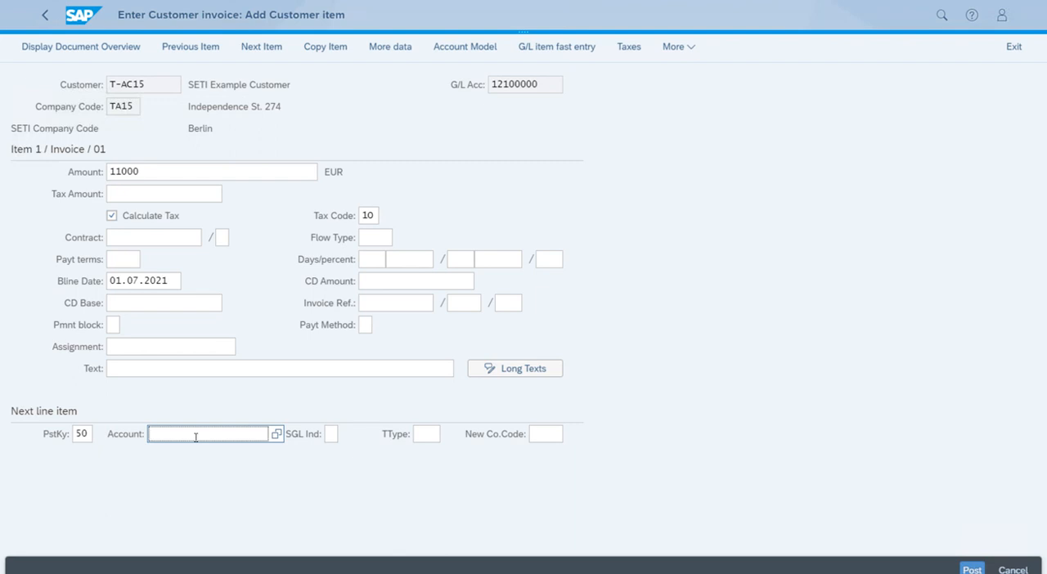
text(7)
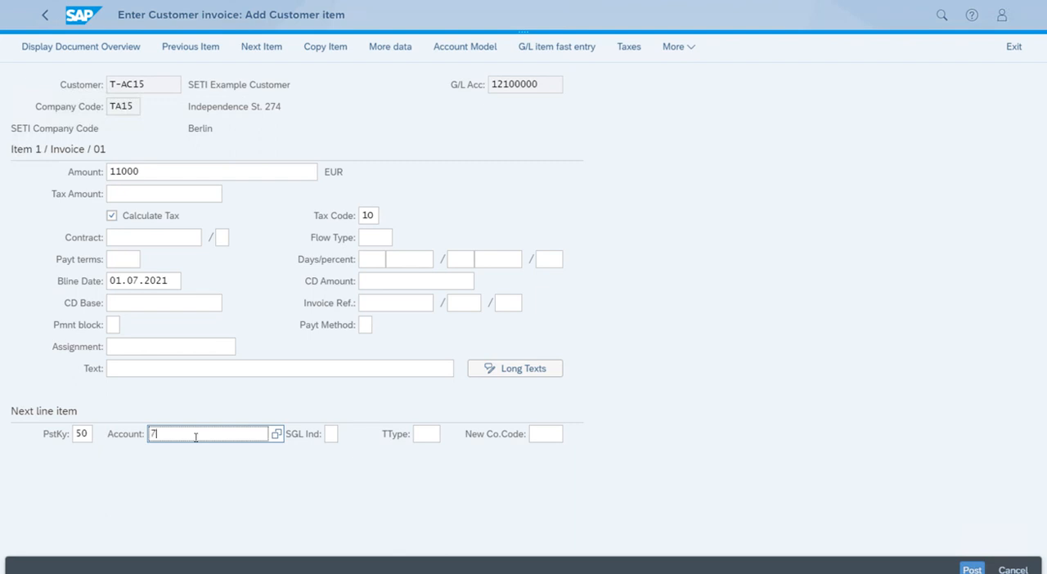
text(0020000)
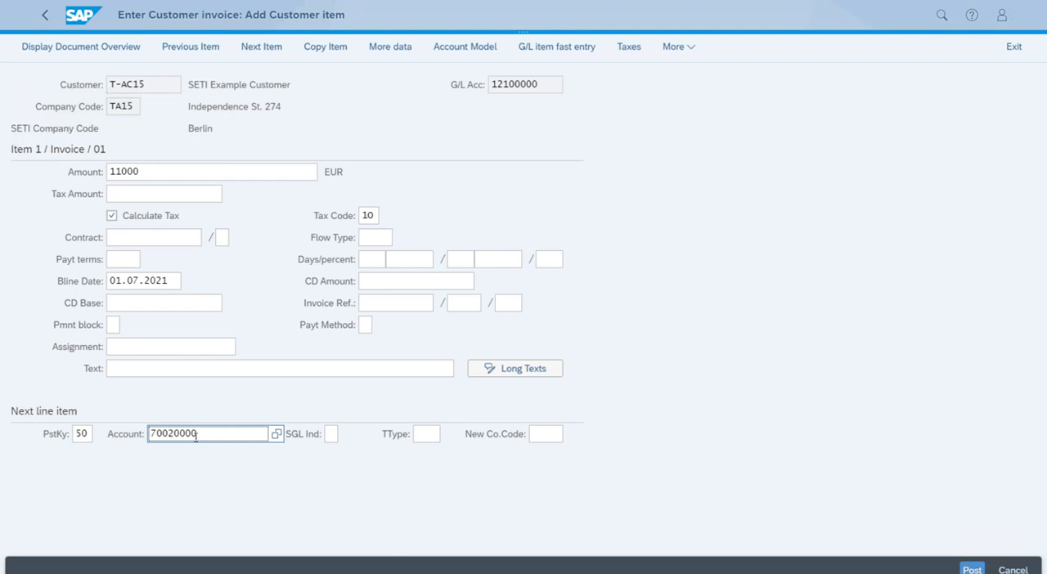
mouse_move(219, 435)
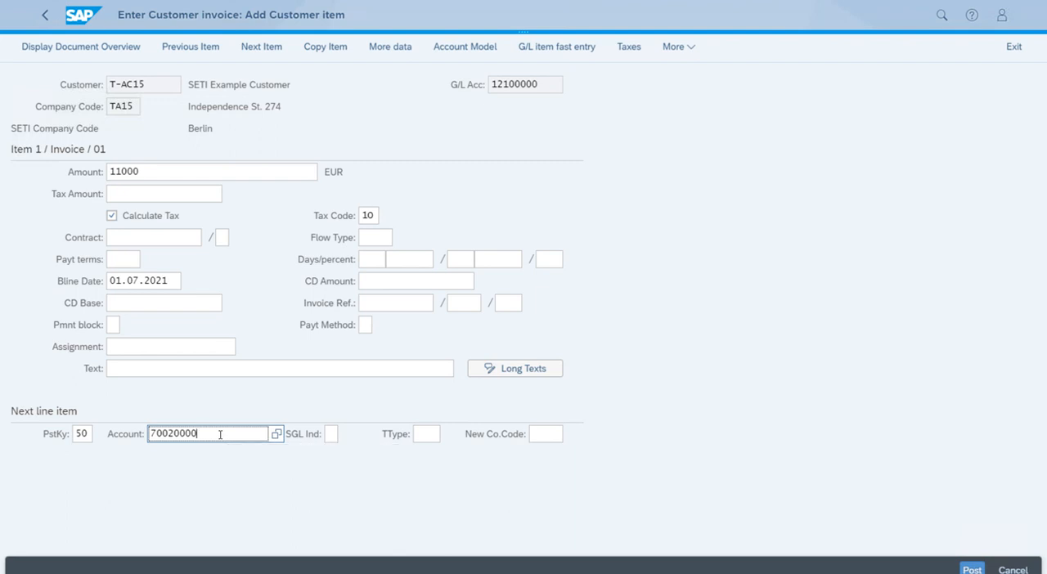
key(Enter)
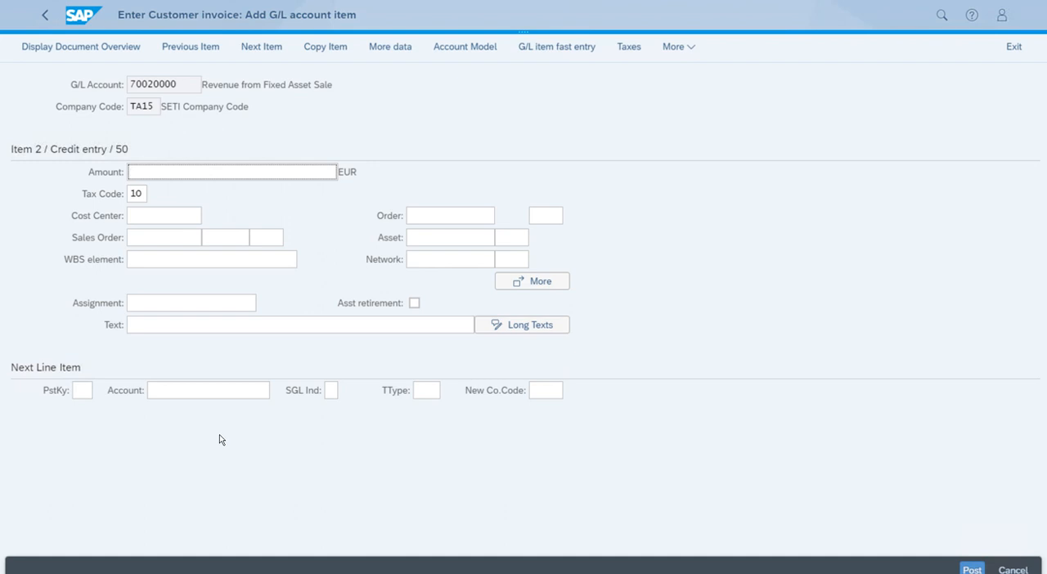
Enter 11000 EUR on the revenue item and flag it as an asset retirement.
text(11000)
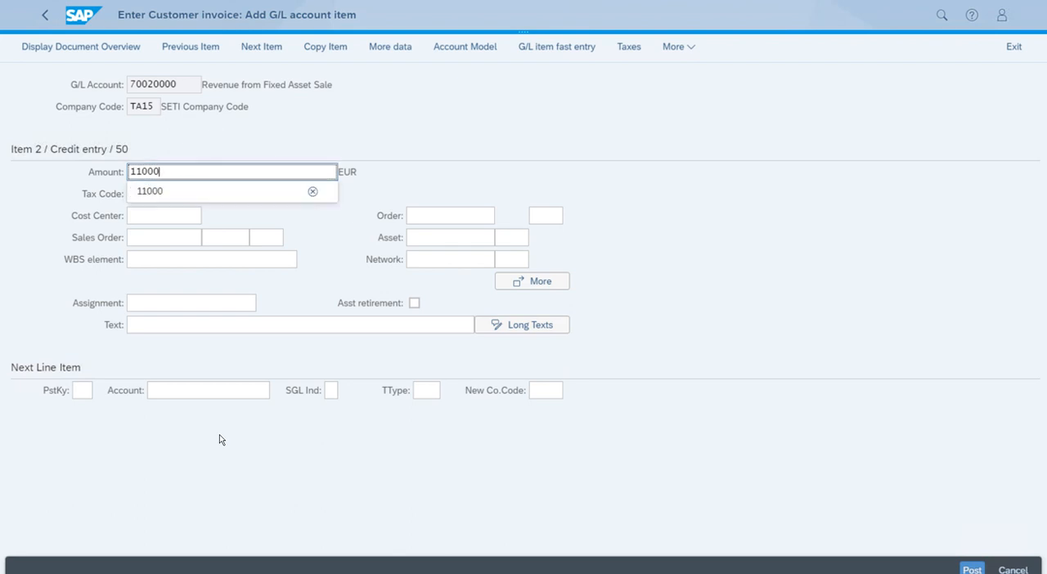
mouse_move(363, 419)
text(10)
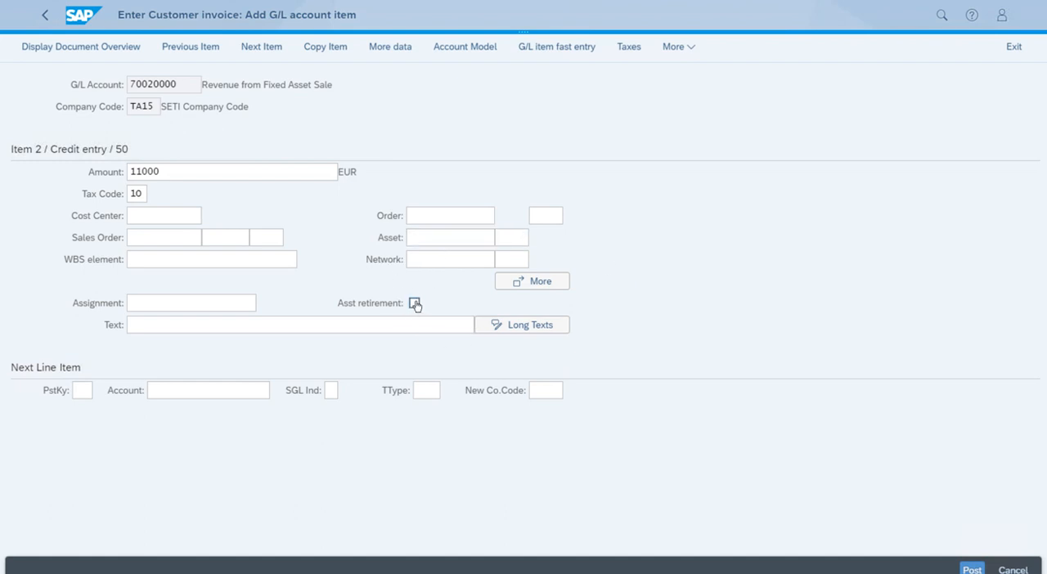
mouse_move(416, 305)
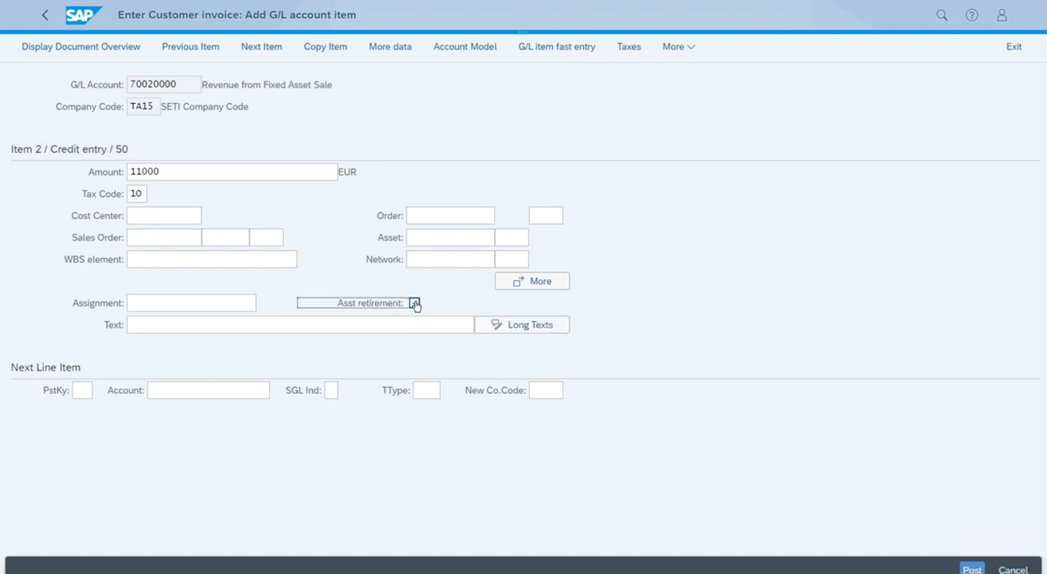
mouse_move(415, 304)
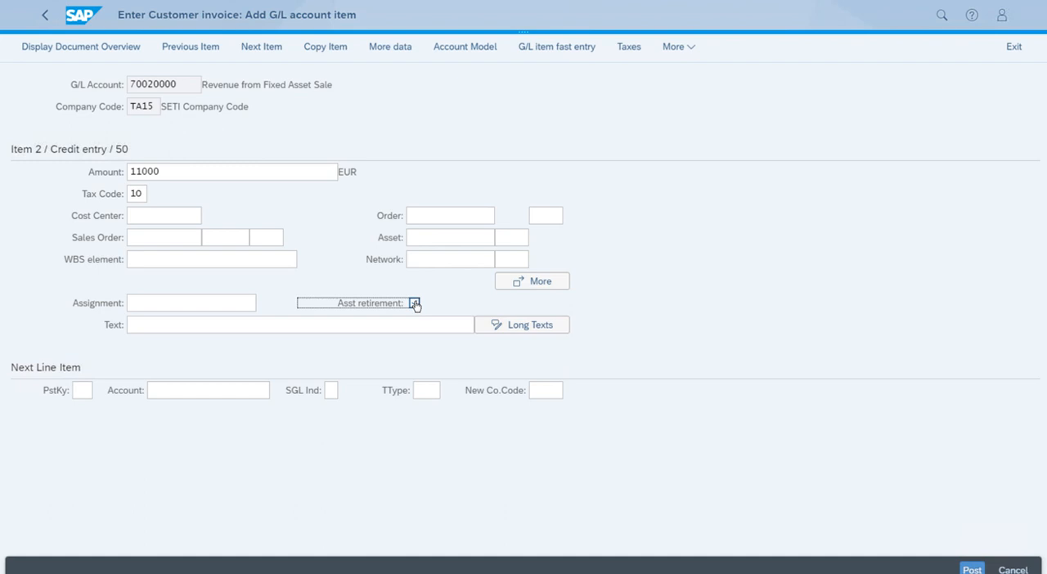
click(414, 302)
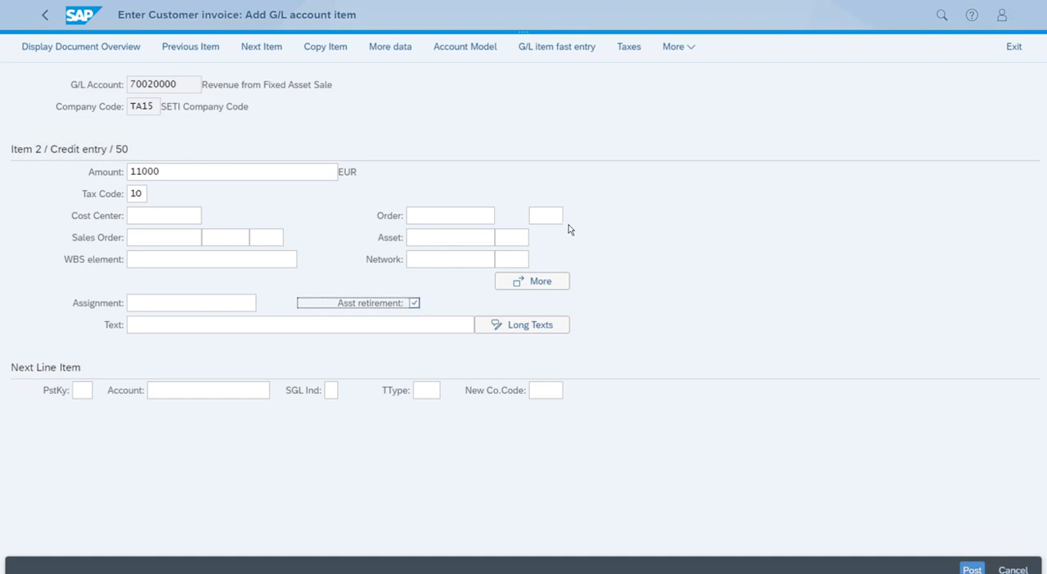
click(412, 302)
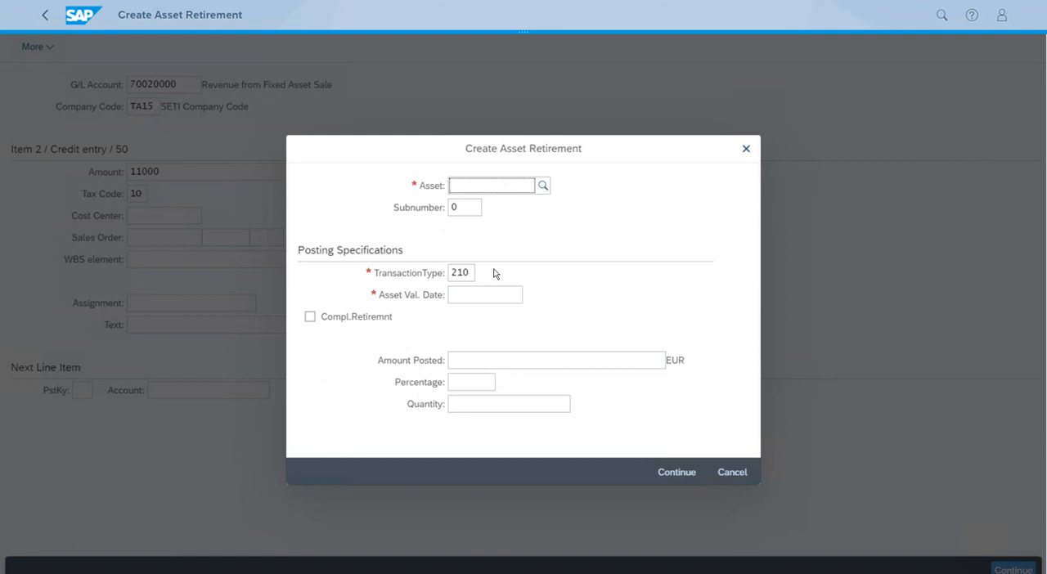
Enter asset 200011, value date 01.07.2021 and complete retirement in the dialog.
click(491, 187)
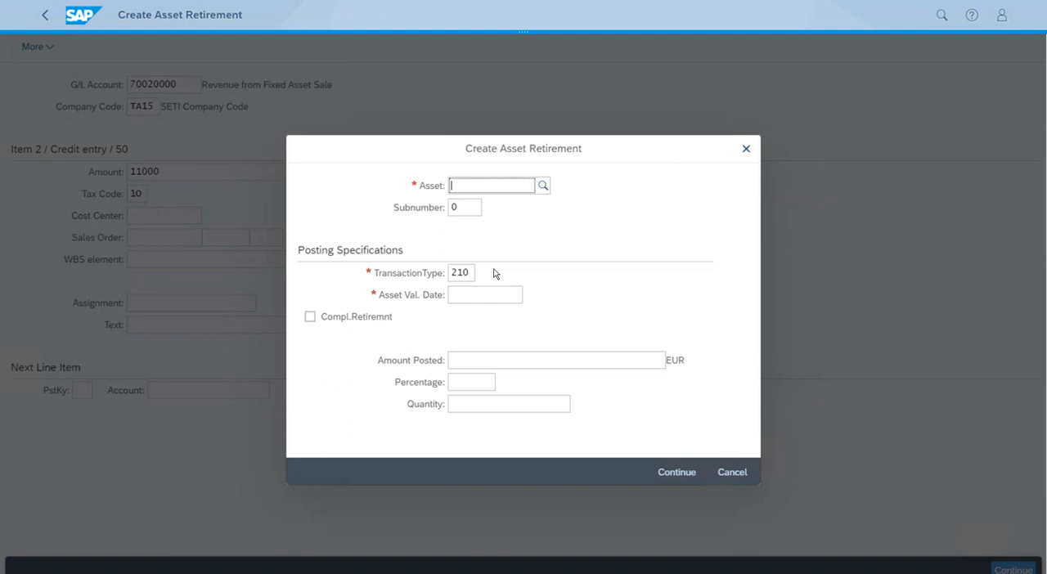
text(200011)
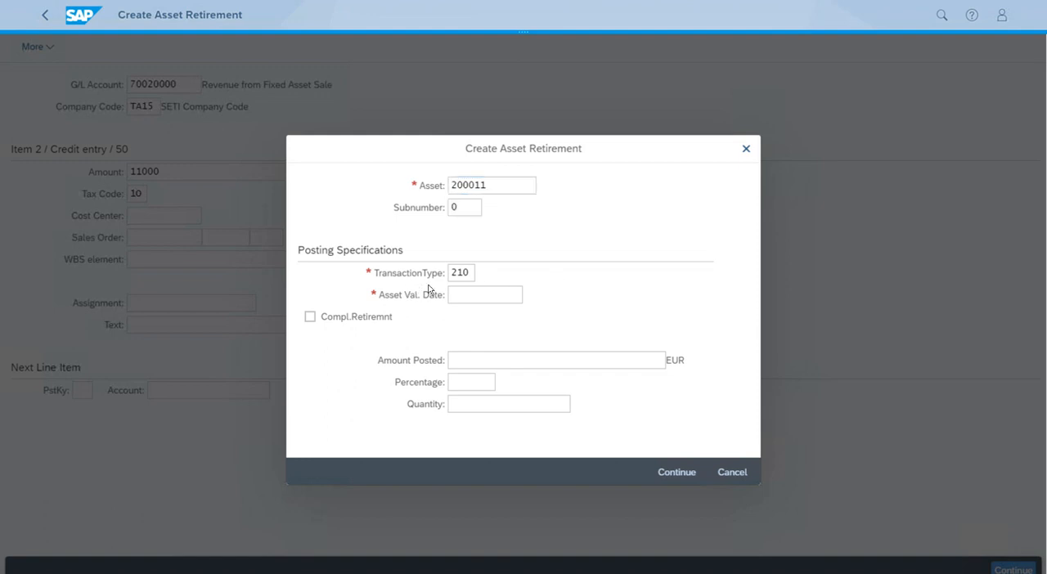
click(461, 272)
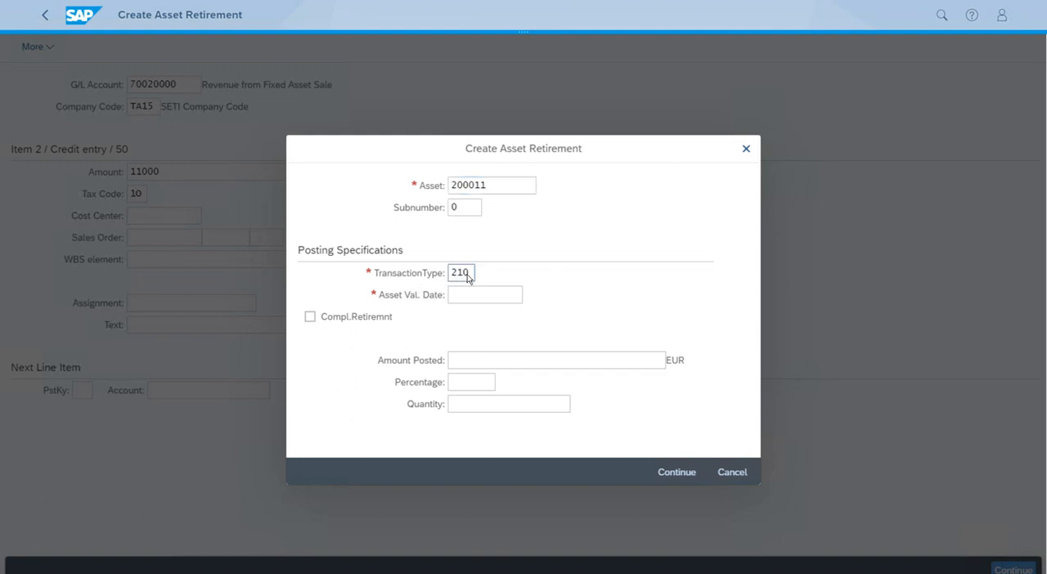
click(484, 294)
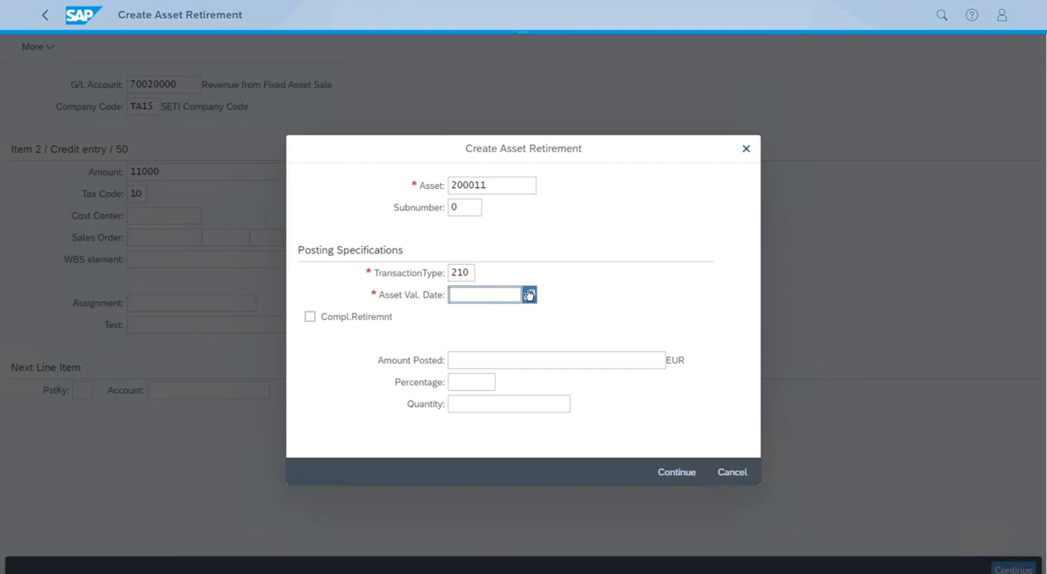
click(528, 295)
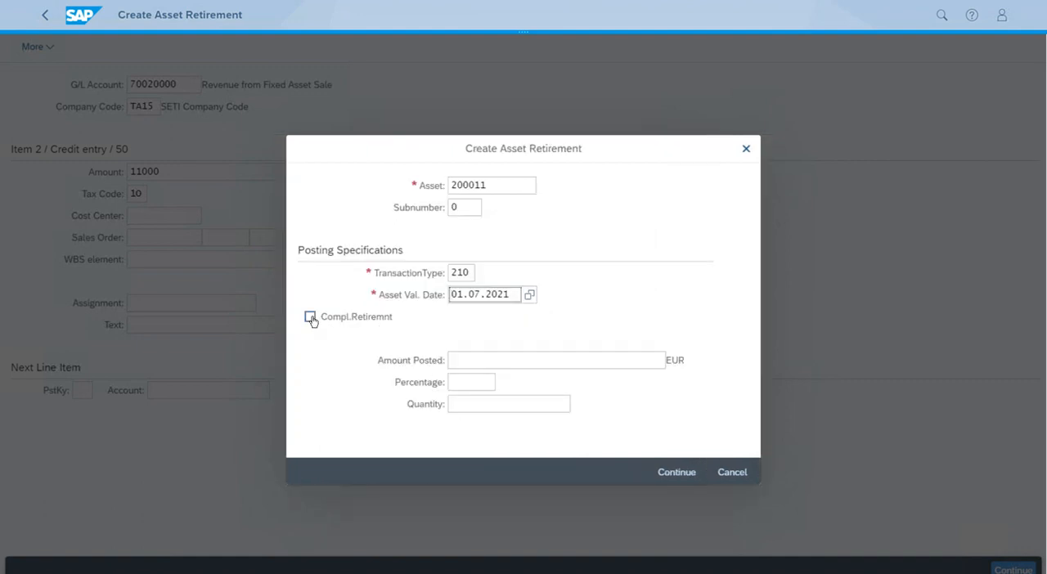
mouse_move(311, 318)
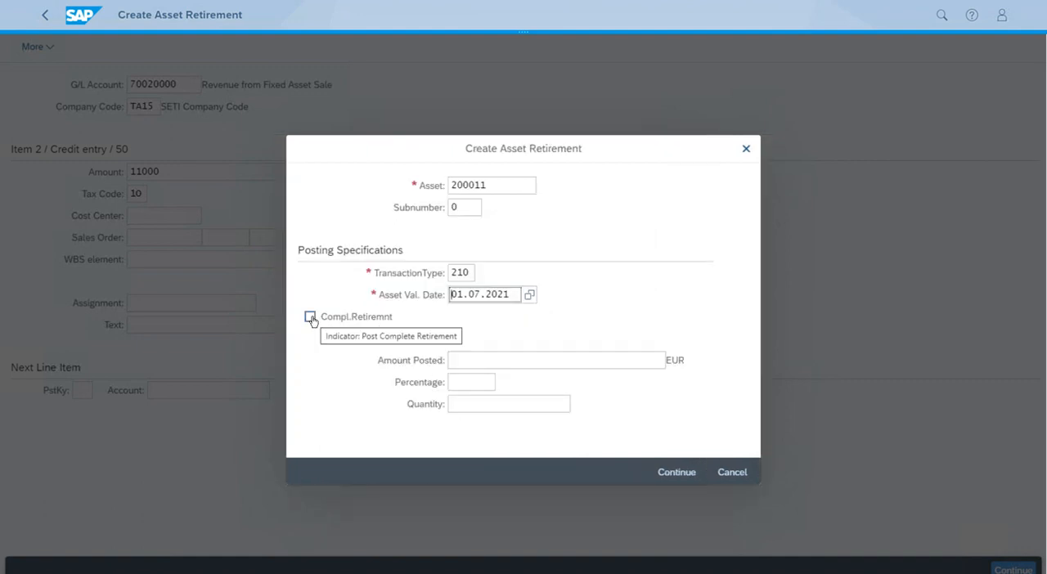
click(311, 318)
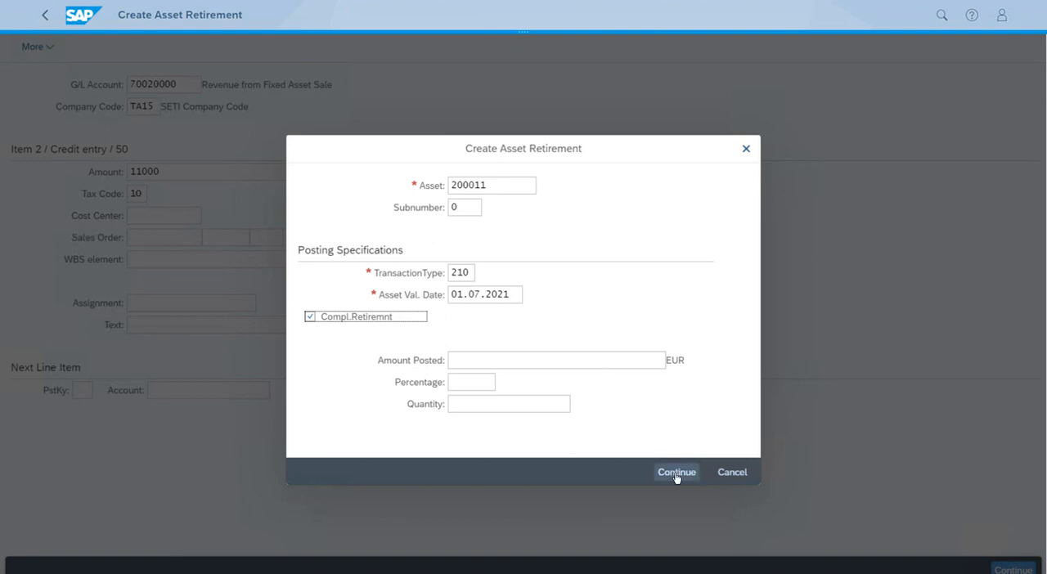
mouse_move(677, 481)
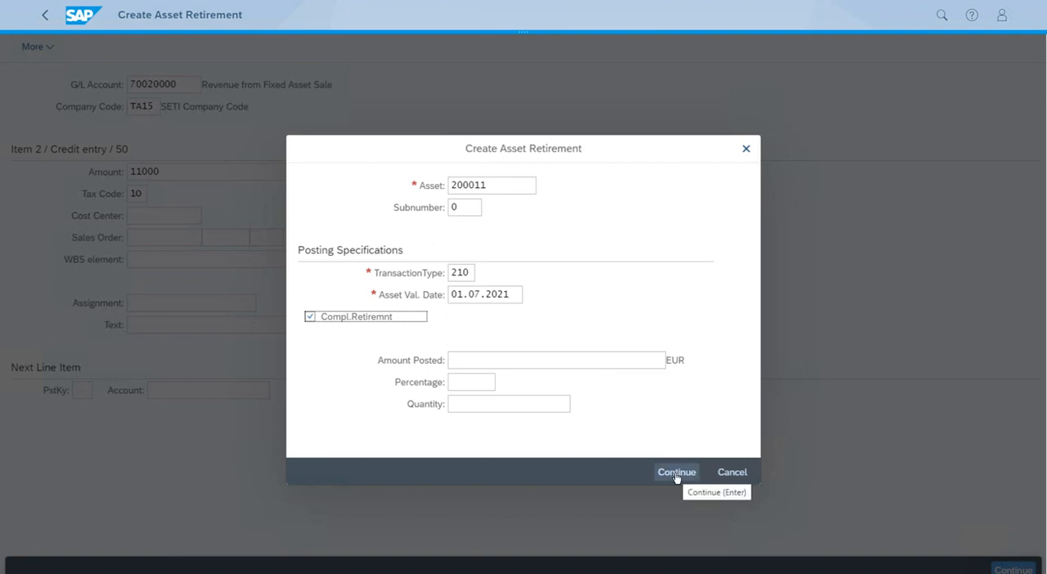
Confirm the asset retirement details and return to the G/L item.
click(677, 472)
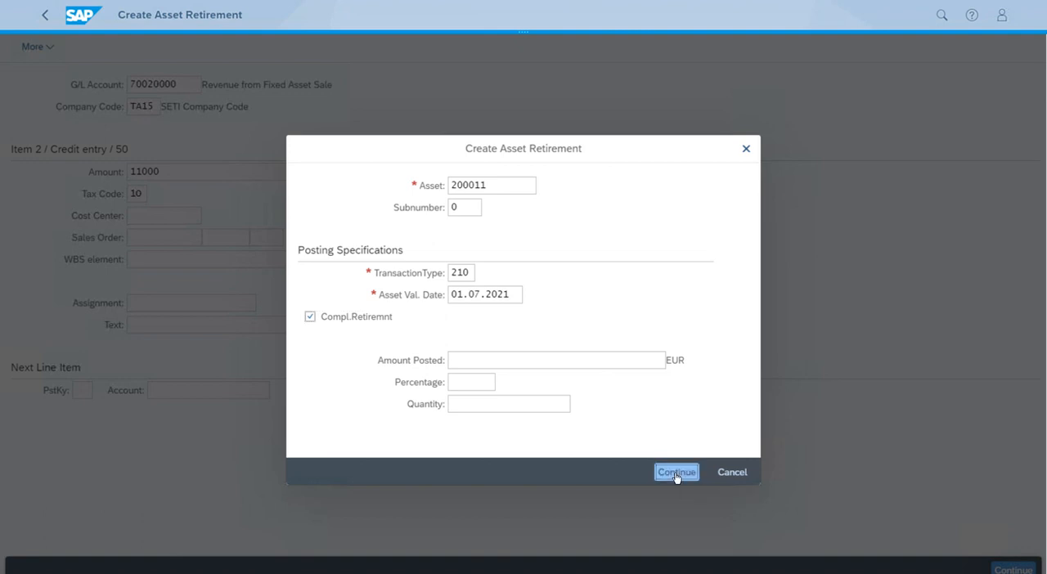
click(676, 472)
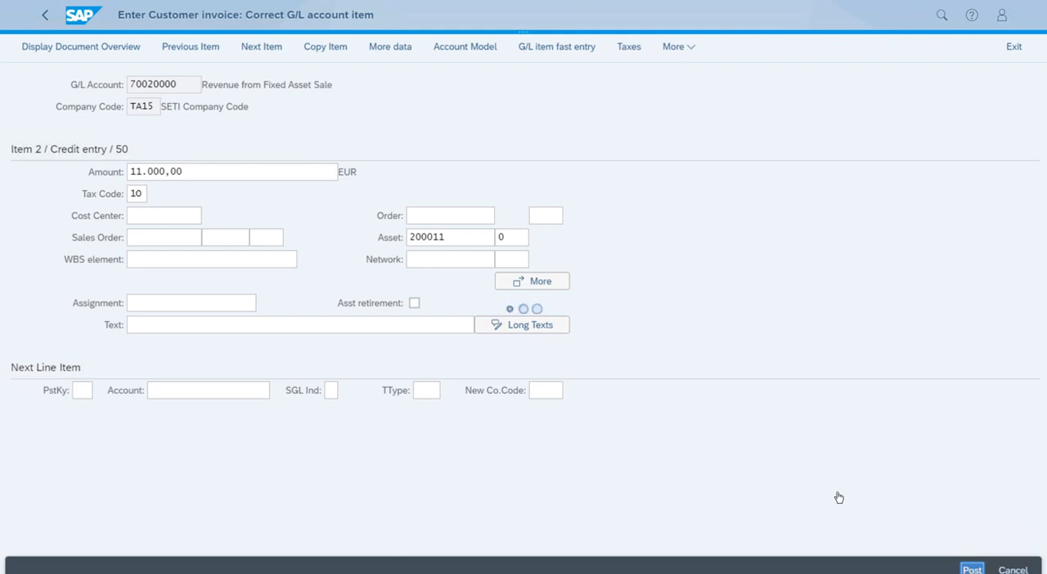
Post the asset retirement document in company code TA15.
click(972, 569)
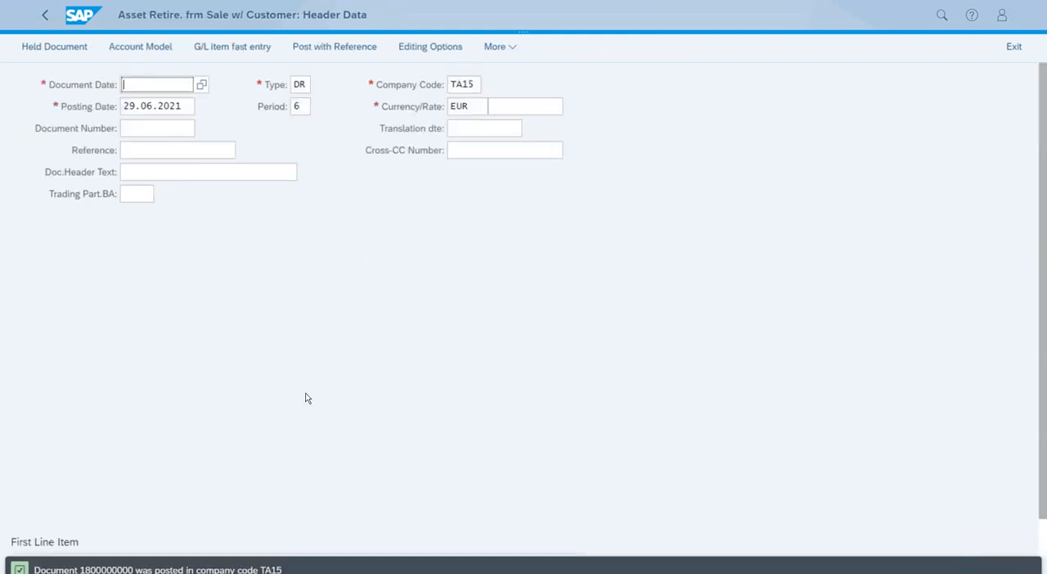
mouse_move(111, 540)
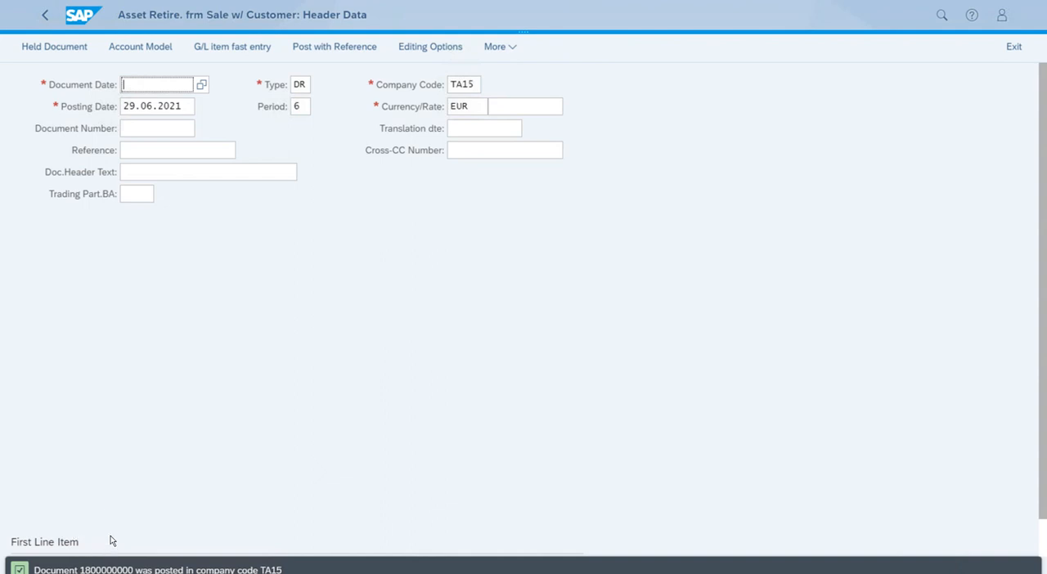
mouse_move(121, 567)
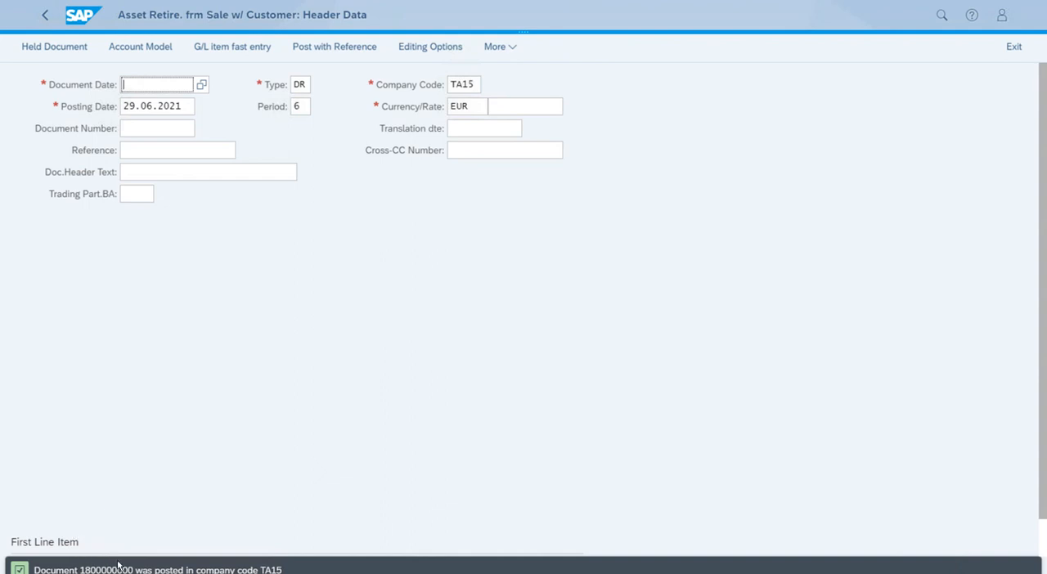
mouse_move(238, 432)
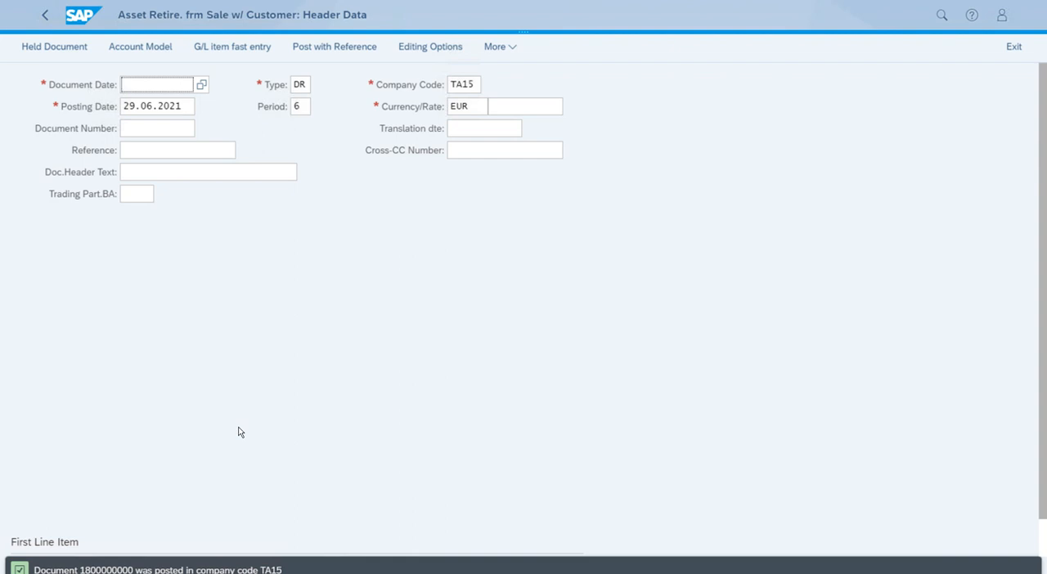
mouse_move(128, 395)
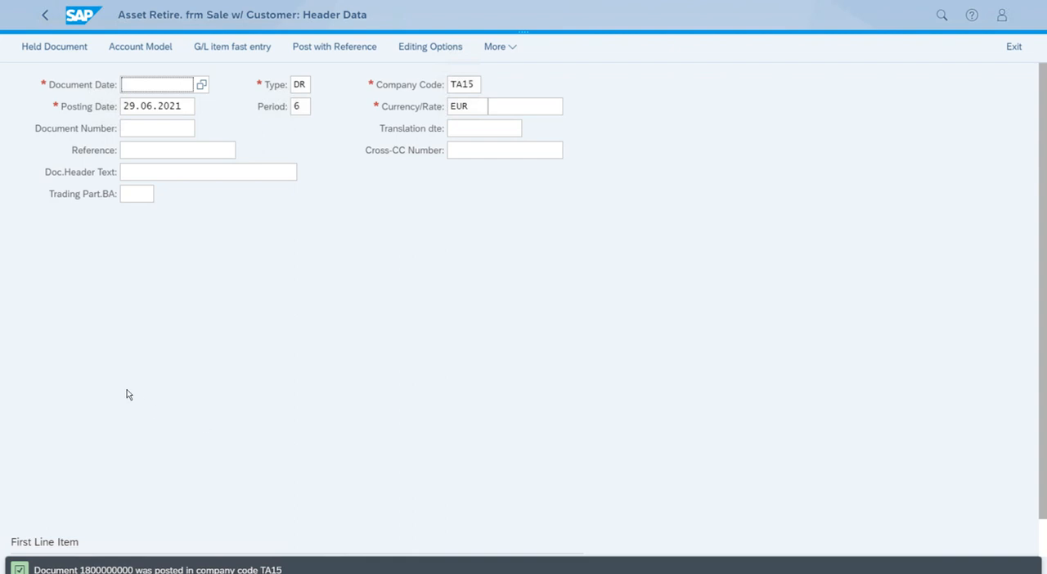
mouse_move(118, 419)
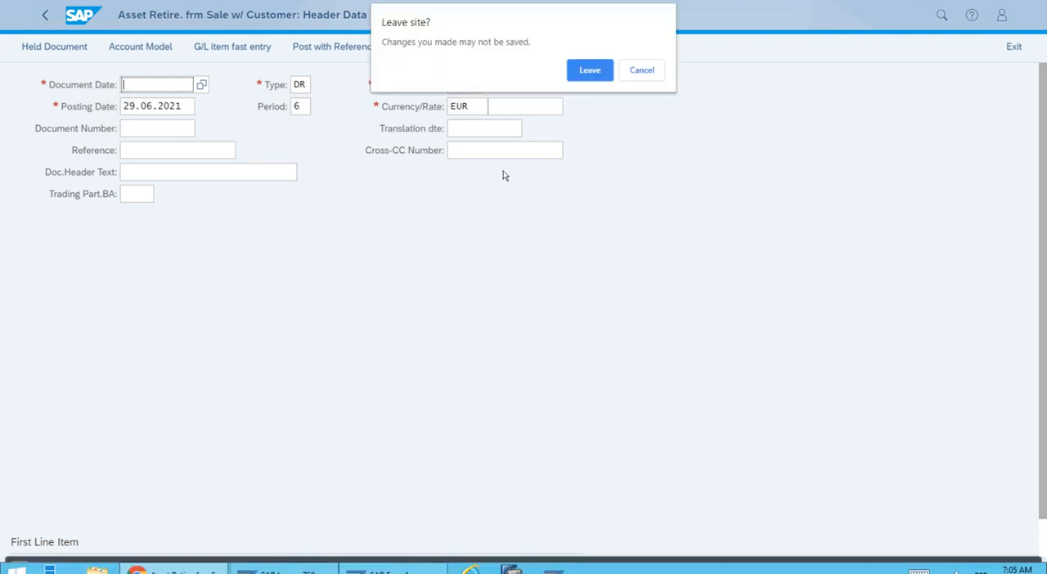
Leave the posting app and show the Master Data asset apps on the home page.
click(589, 69)
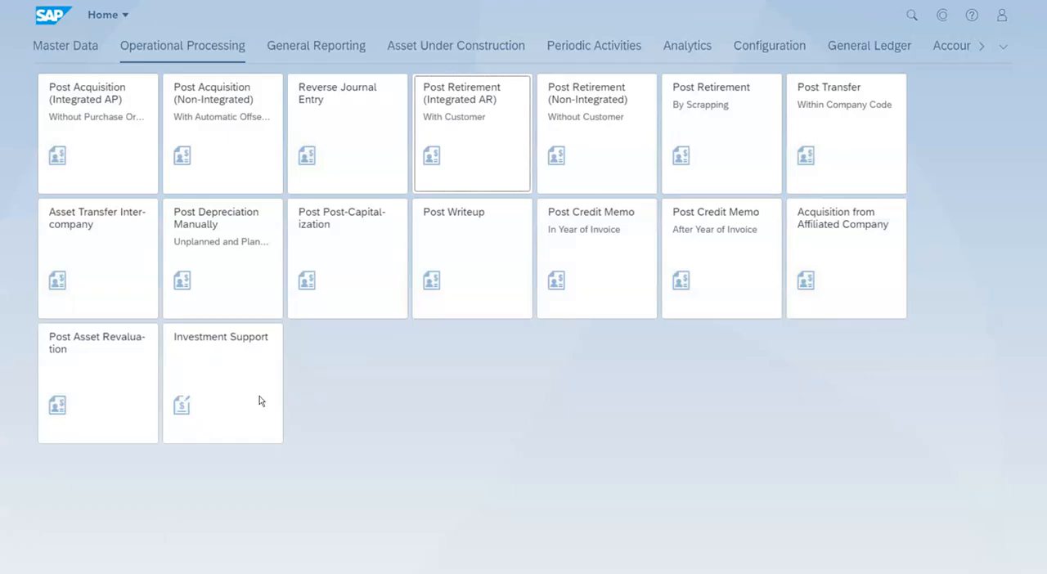
mouse_move(92, 72)
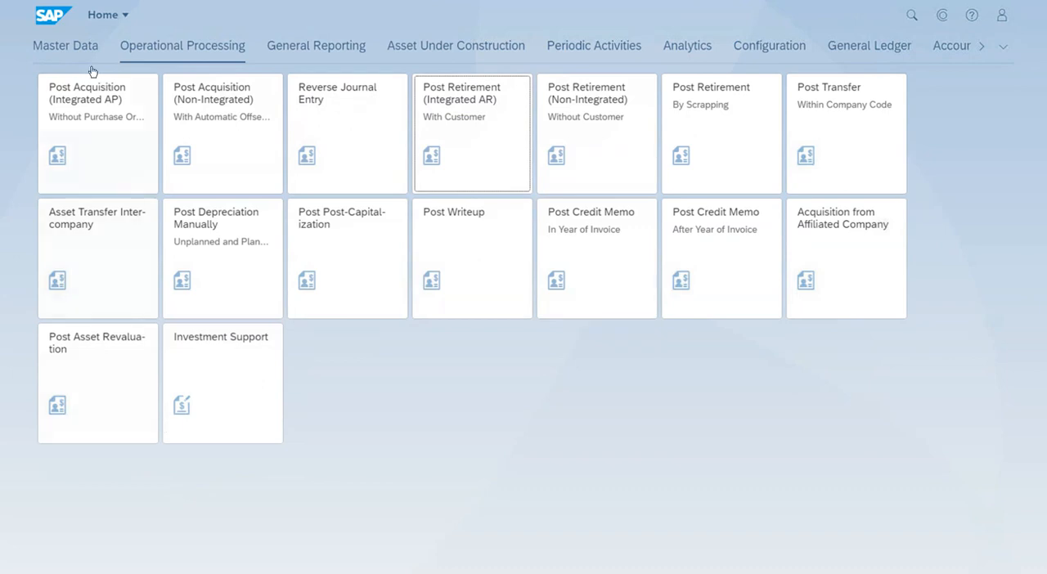
click(66, 44)
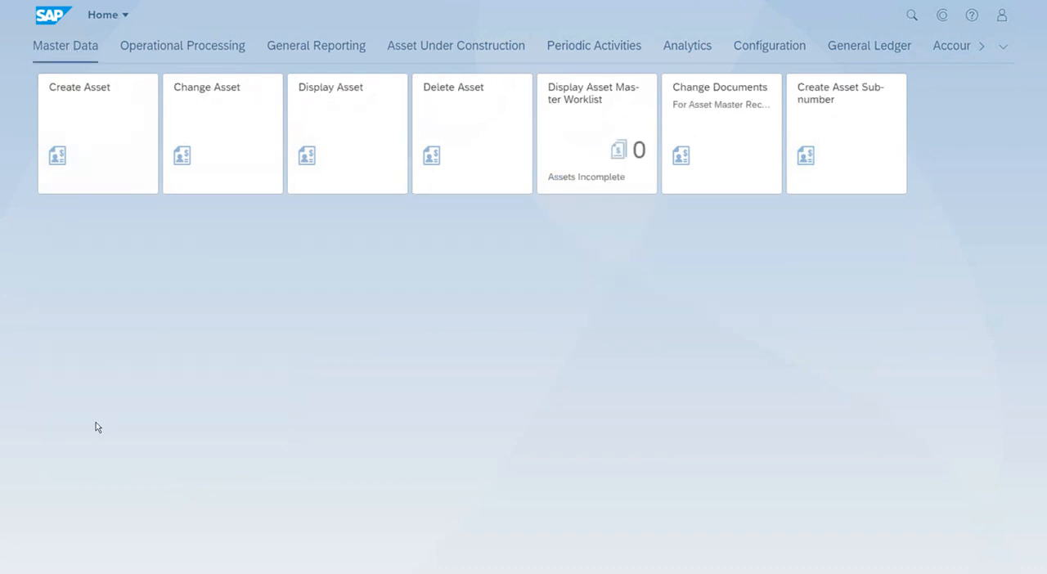